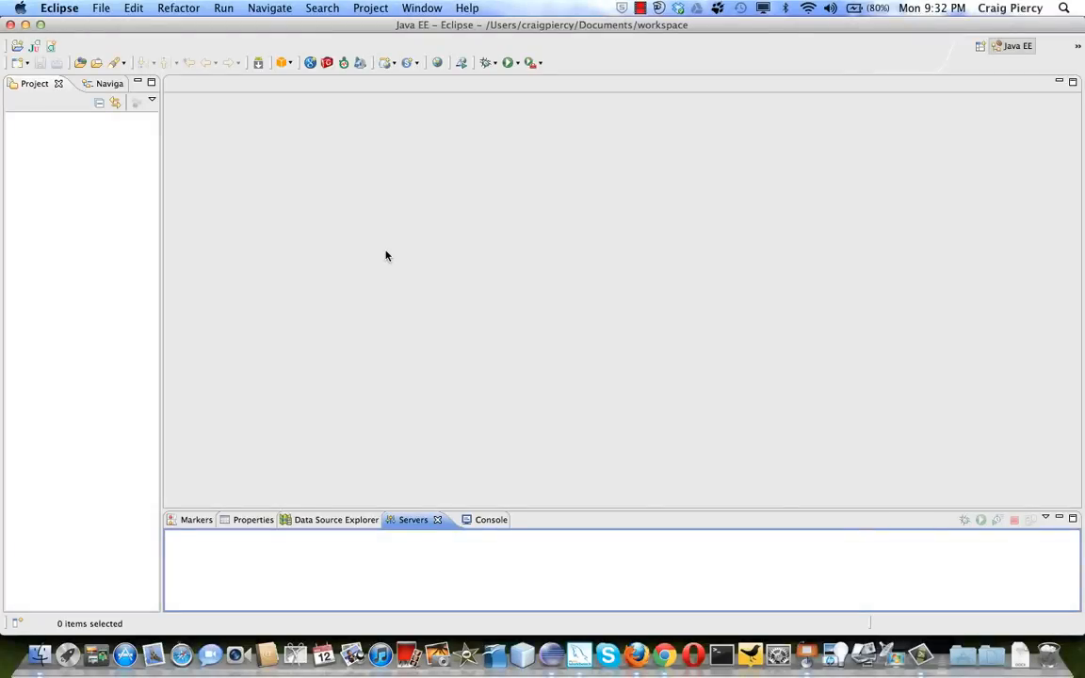
Step: Create a new dynamic web project named SciFi_Database via File > New
{"action": "left_click", "coordinate": [109, 7]}
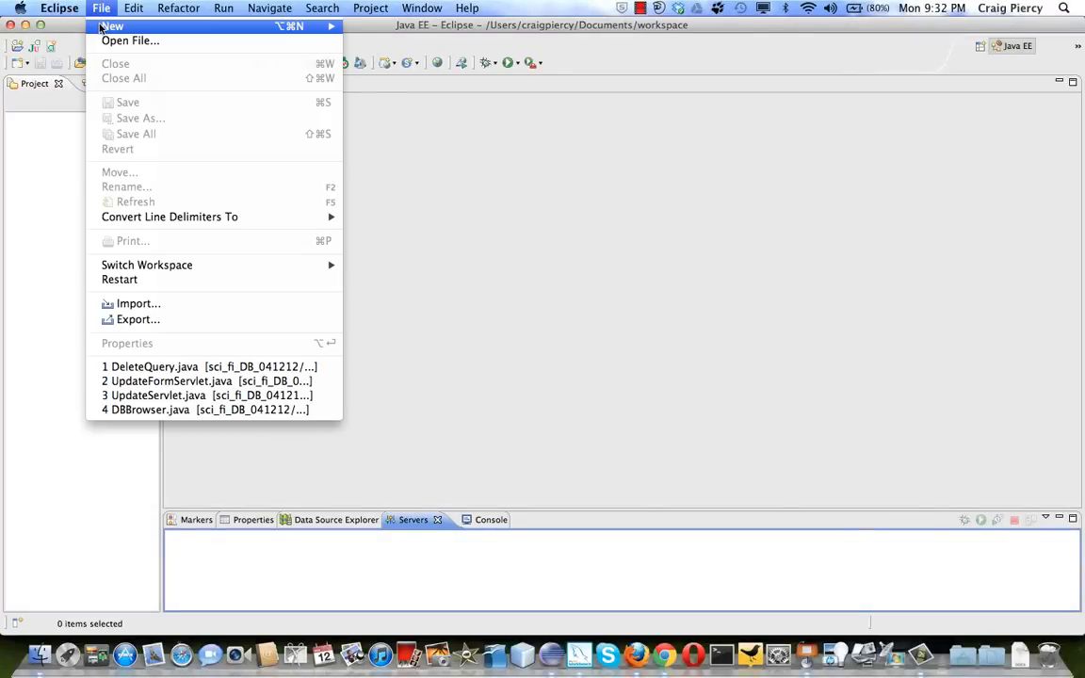
{"action": "mouse_move", "coordinate": [113, 26]}
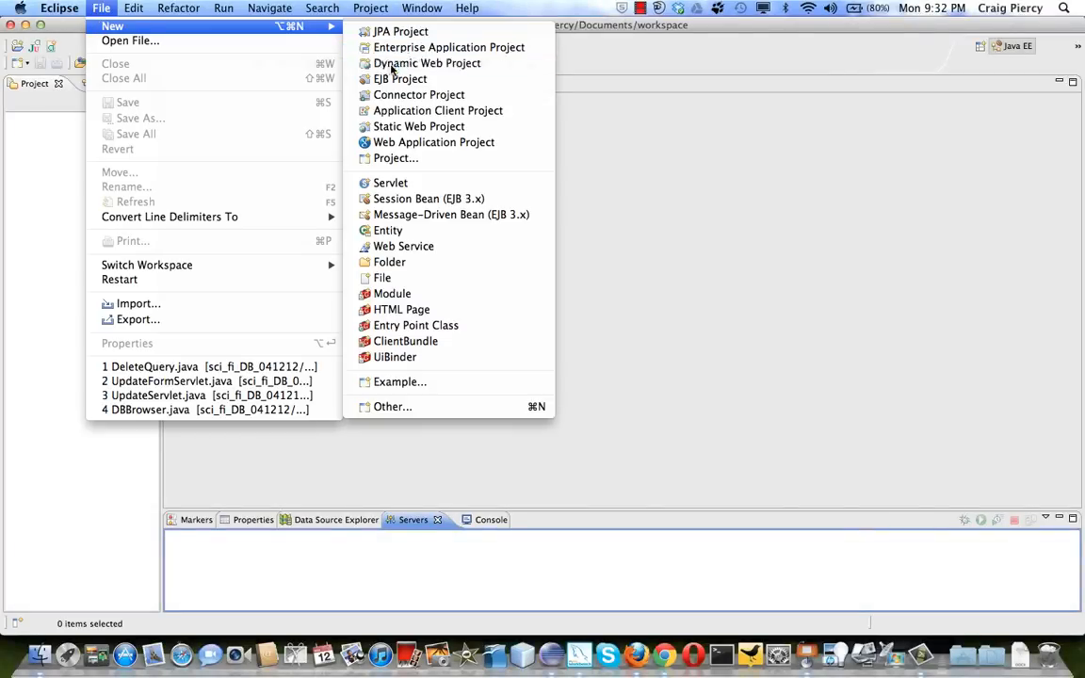
{"action": "left_click", "coordinate": [428, 64]}
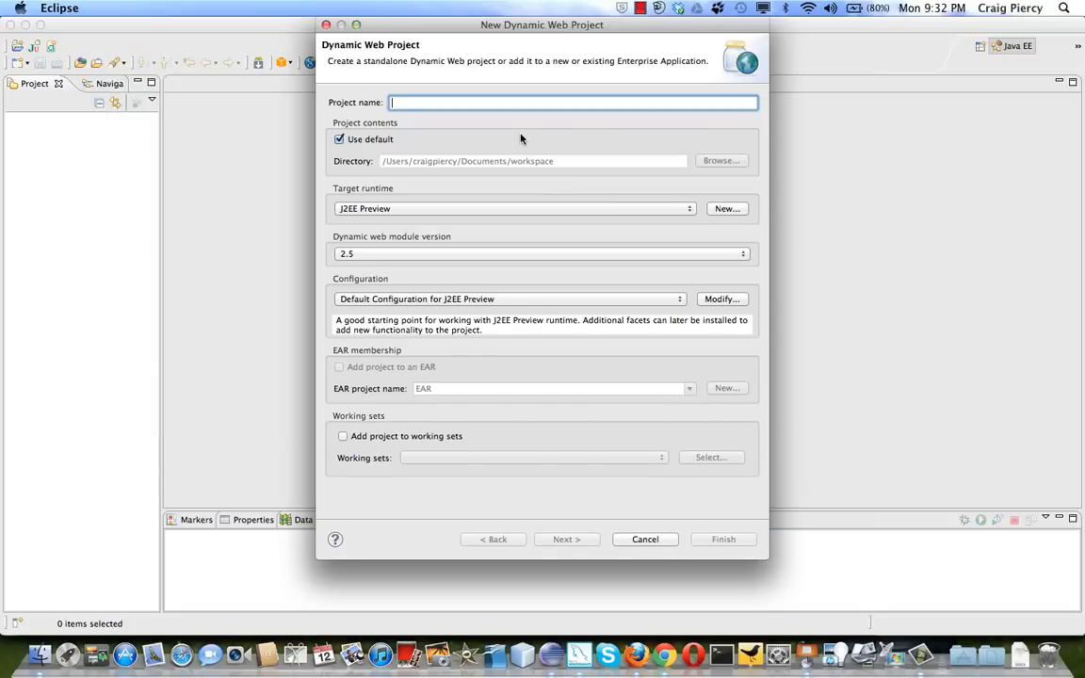
{"action": "type", "text": "SciFi_Dat"}
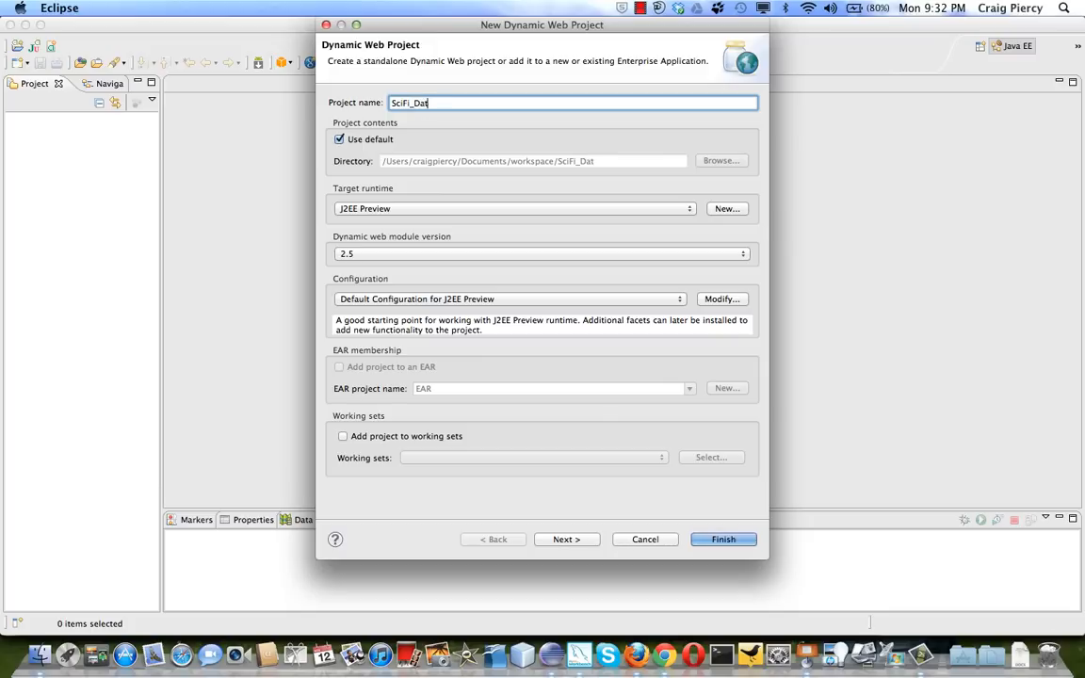
{"action": "type", "text": "abase"}
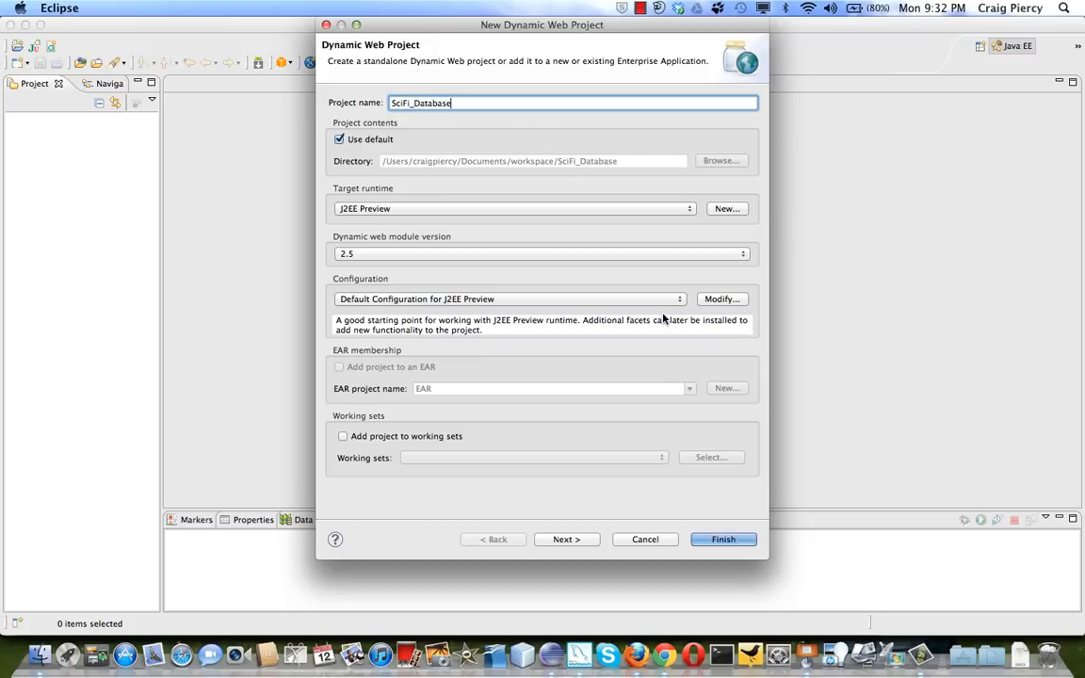
{"action": "left_click", "coordinate": [723, 538]}
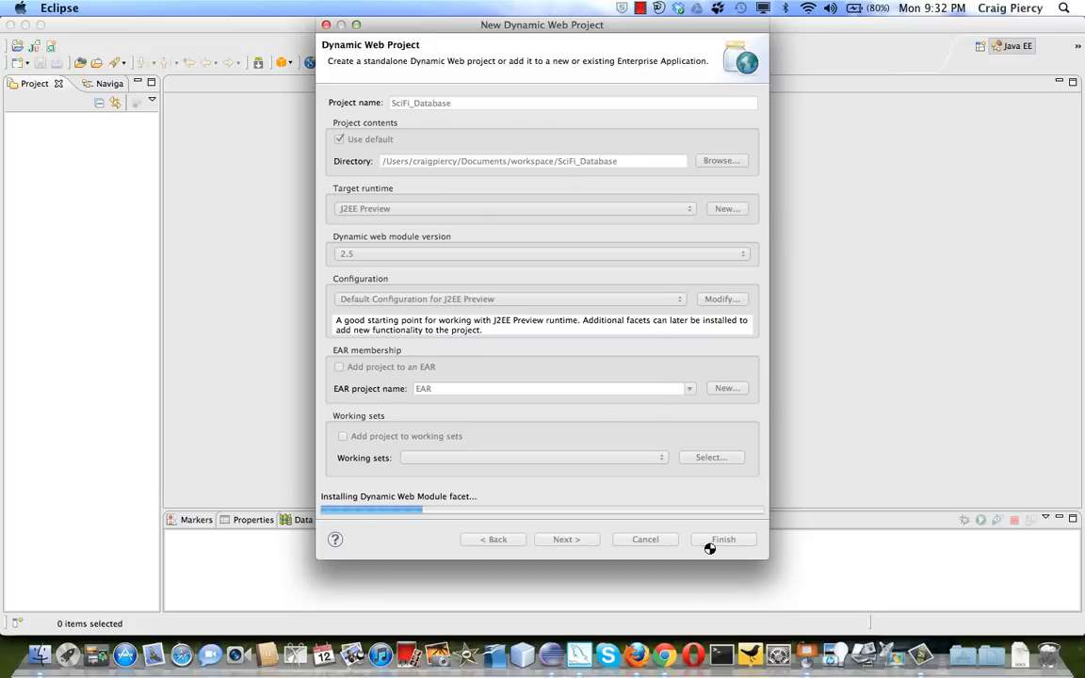
{"action": "left_click", "coordinate": [723, 539]}
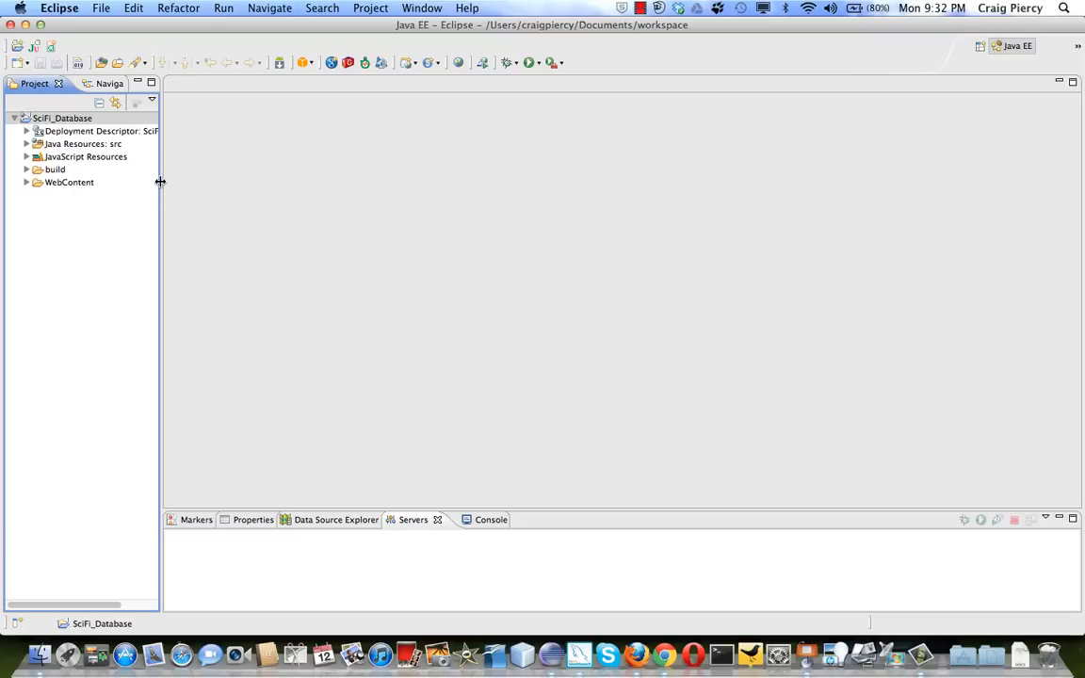
Step: Widen the Project Explorer and expand the WebContent and Java Resources folders
{"action": "left_click_drag", "start_coordinate": [160, 180], "coordinate": [253, 180]}
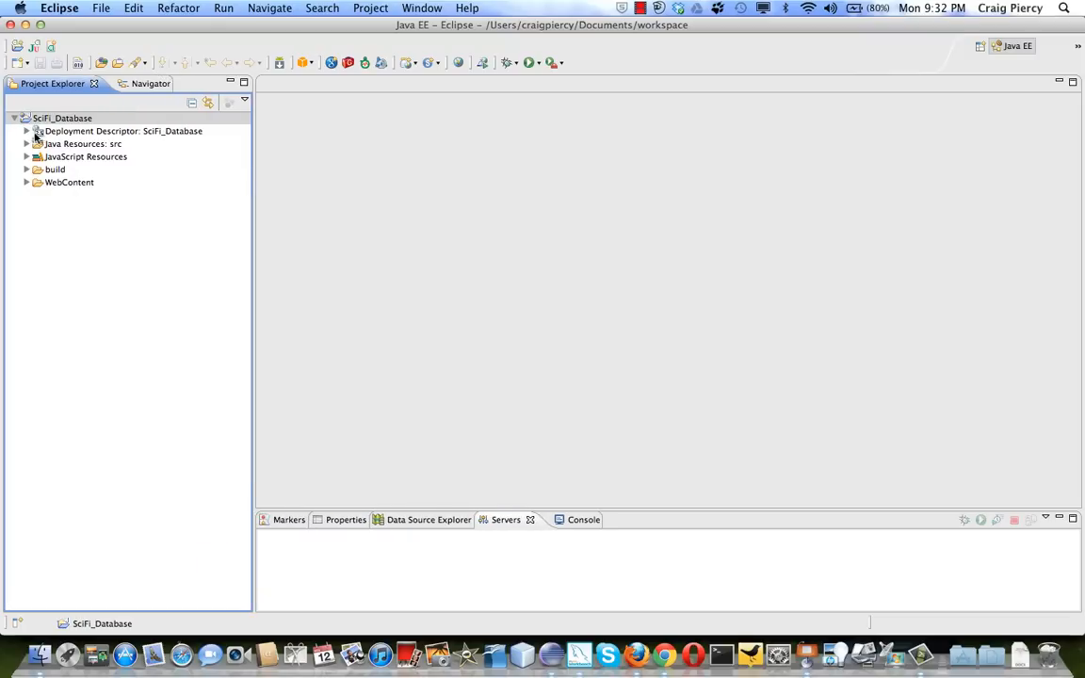
{"action": "left_click", "coordinate": [26, 181]}
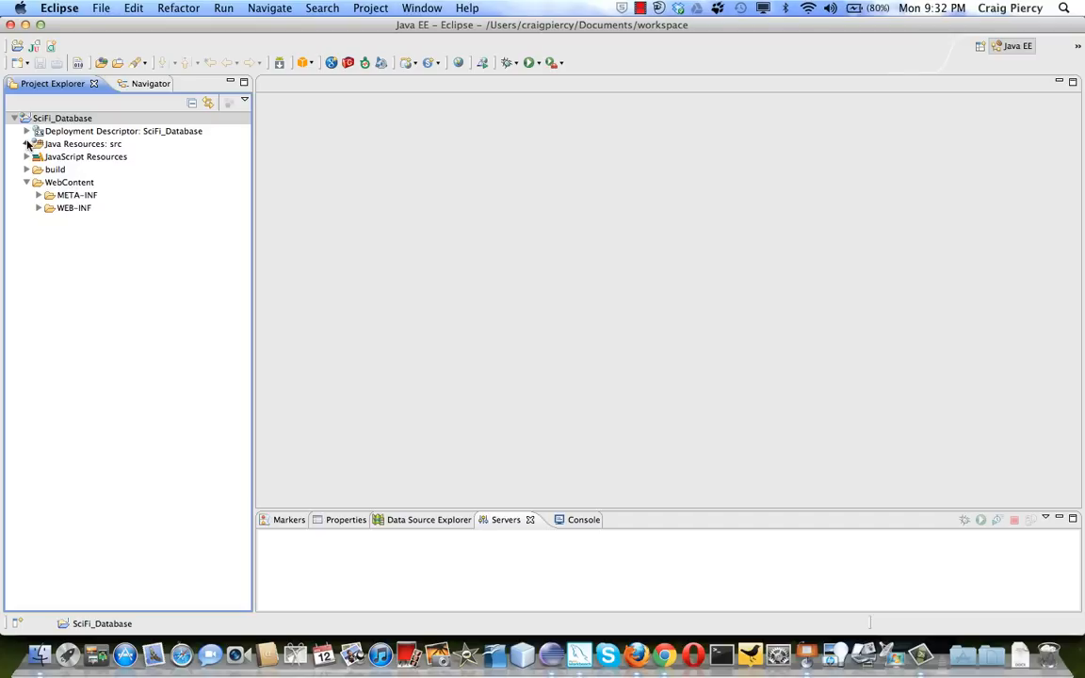
{"action": "left_click", "coordinate": [26, 143]}
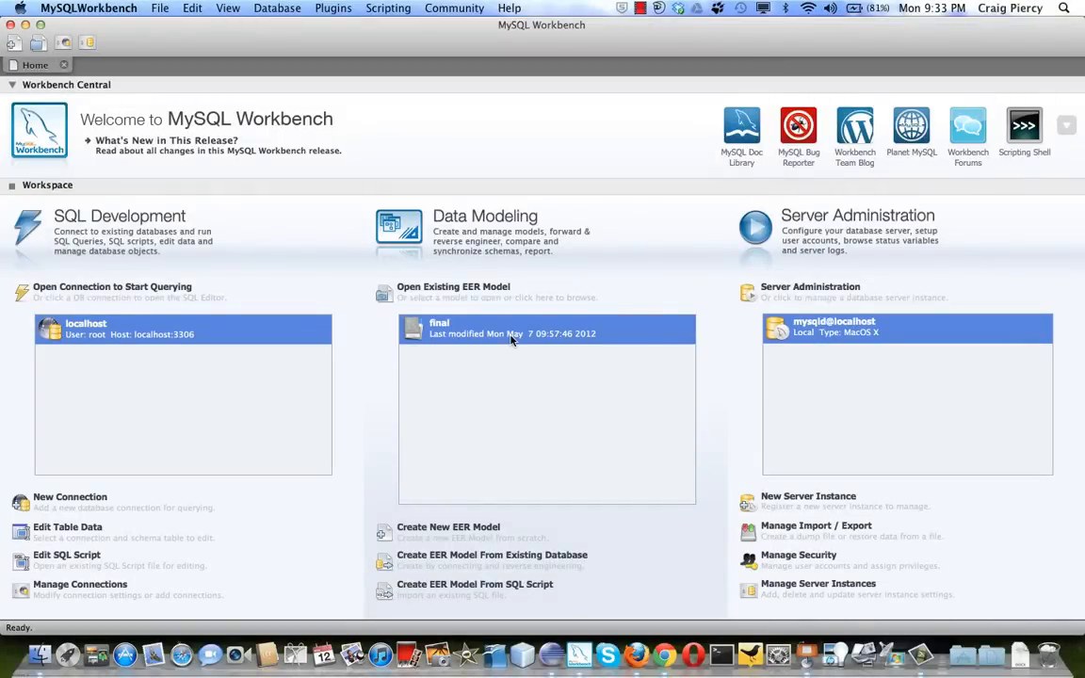
{"action": "mouse_move", "coordinate": [837, 335]}
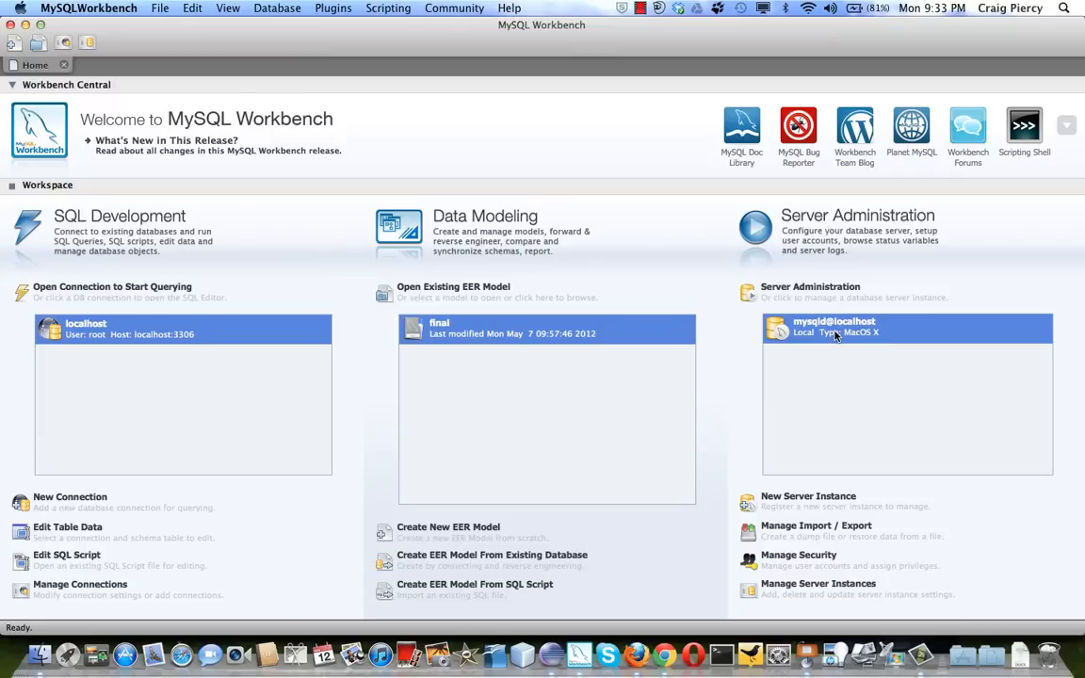
{"action": "mouse_move", "coordinate": [833, 331]}
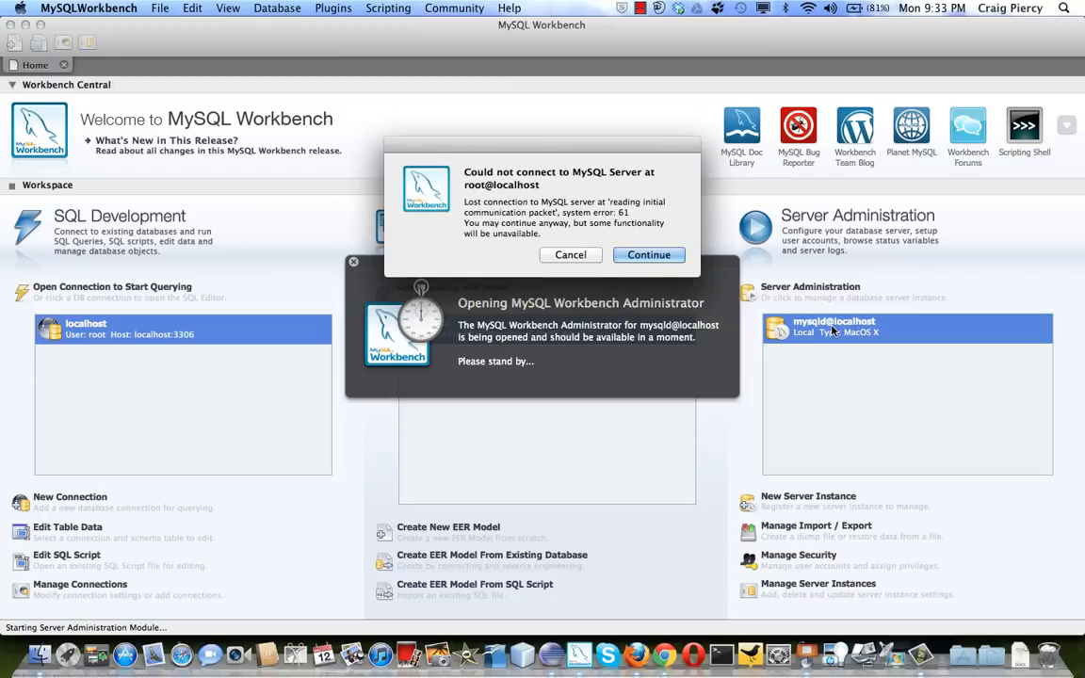
Step: Continue past the connection warning into the mysqld@localhost administration page
{"action": "left_click", "coordinate": [648, 254]}
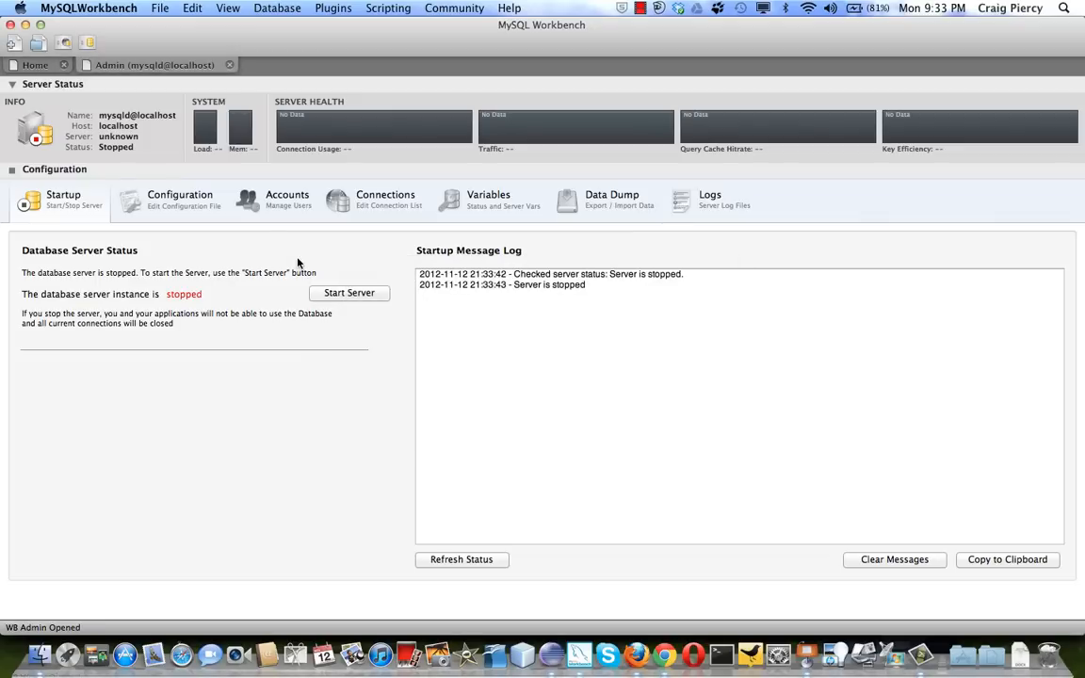
Step: Start the local MySQL server, supplying the root password to confirm
{"action": "left_click", "coordinate": [349, 294]}
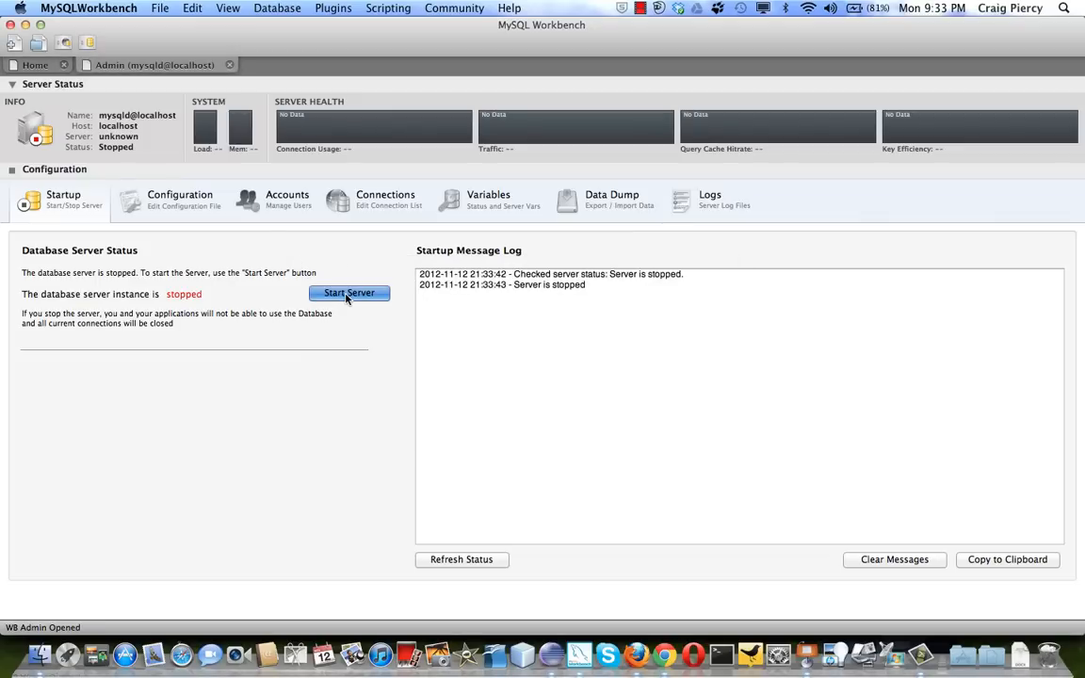
{"action": "left_click", "coordinate": [349, 294]}
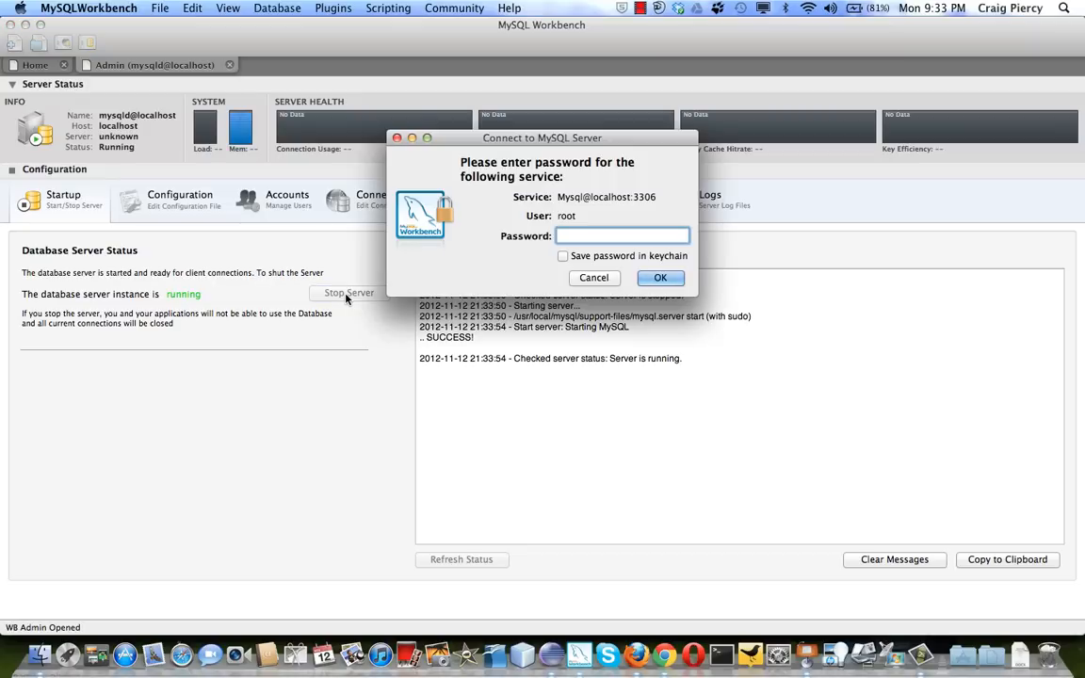
{"action": "type", "text": "••••"}
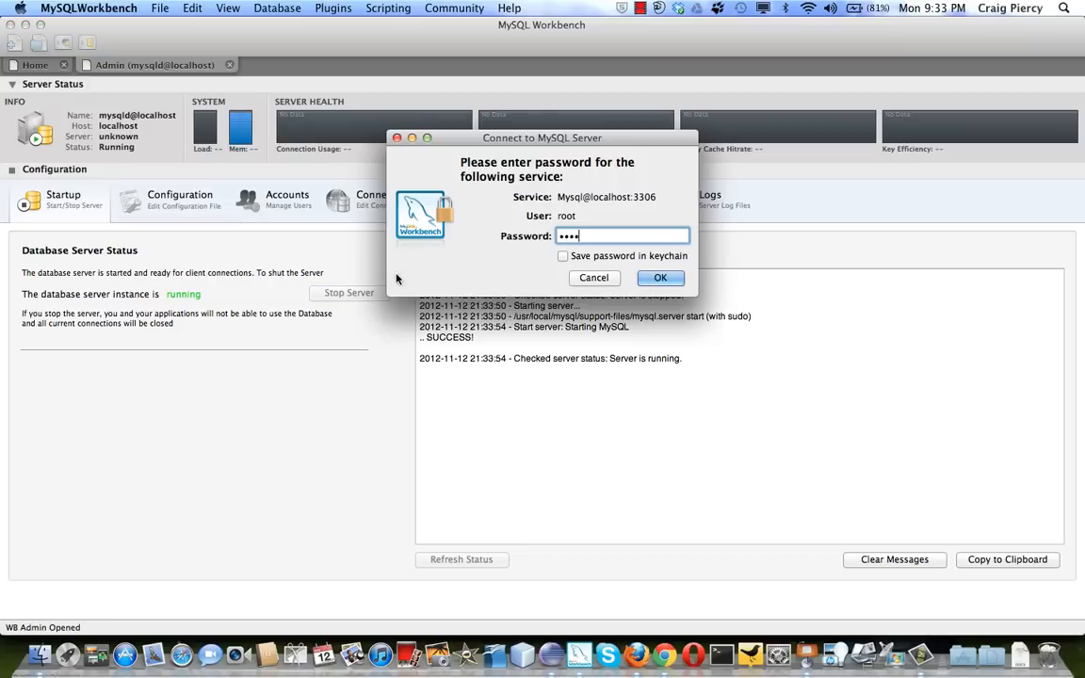
{"action": "left_click", "coordinate": [659, 277]}
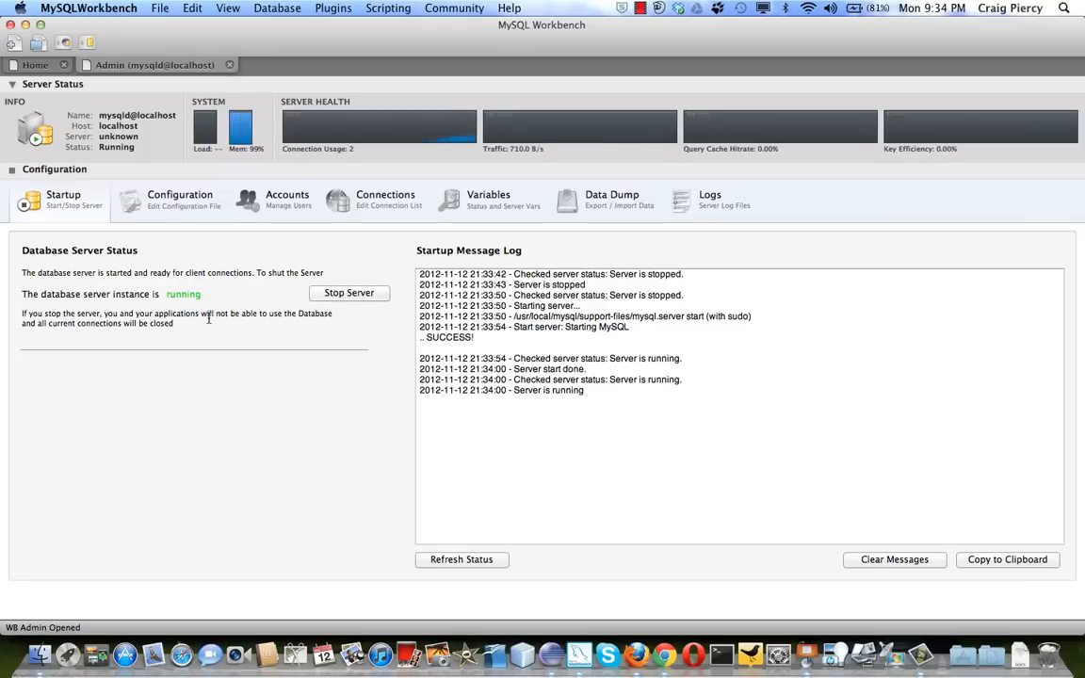
{"action": "double_click", "coordinate": [185, 294]}
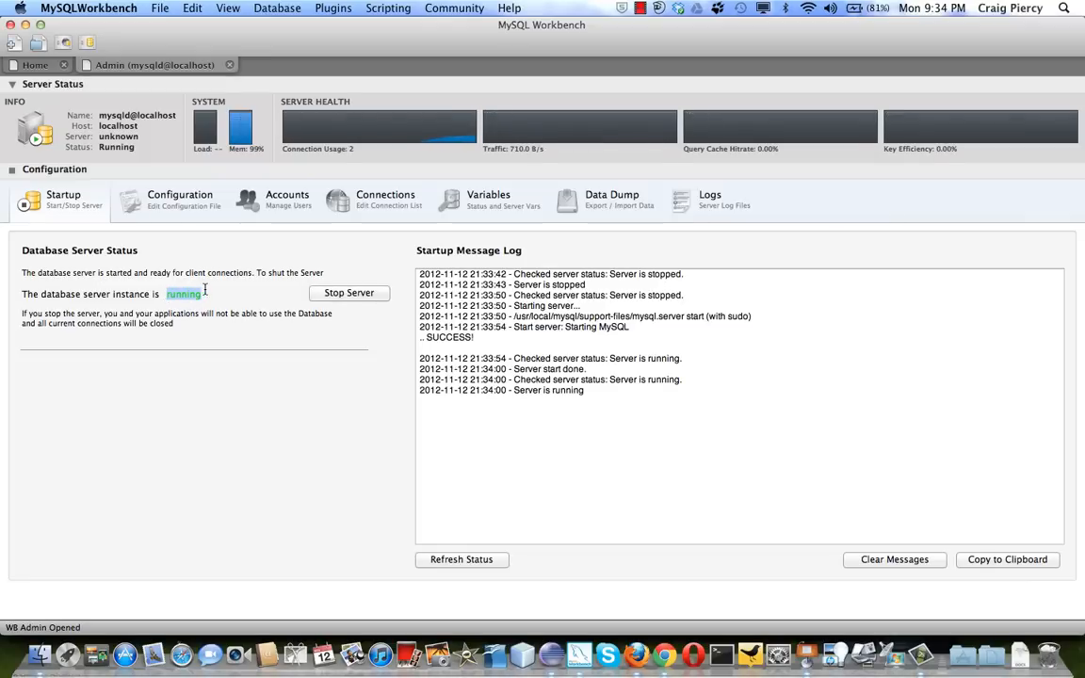
{"action": "mouse_move", "coordinate": [249, 407]}
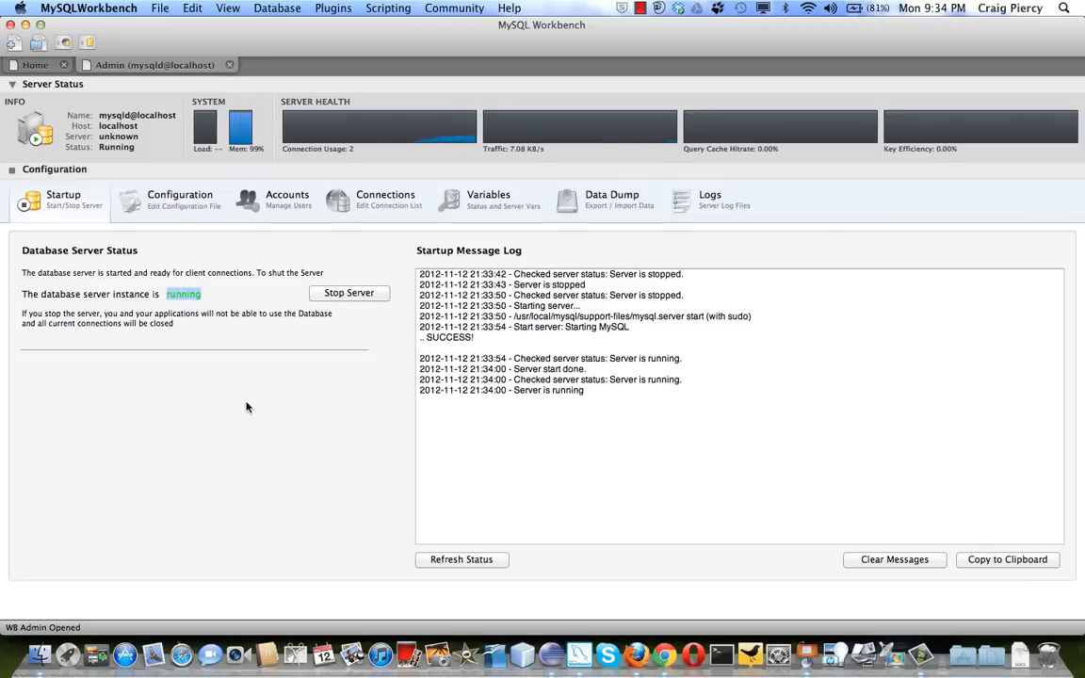
{"action": "mouse_move", "coordinate": [277, 347]}
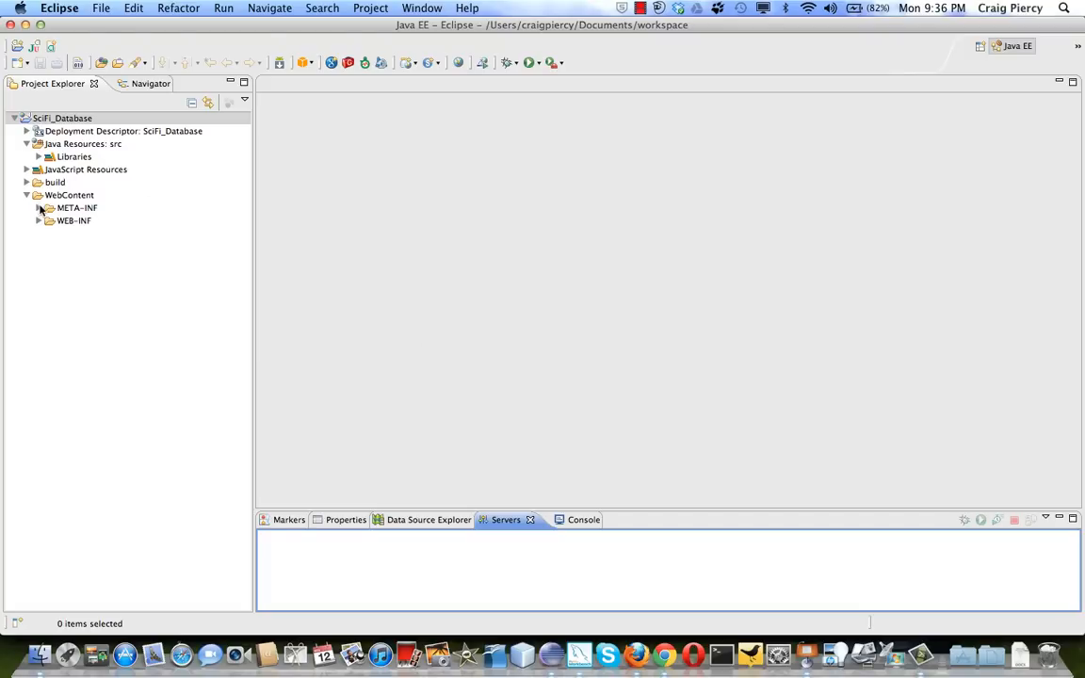
{"action": "mouse_move", "coordinate": [66, 207]}
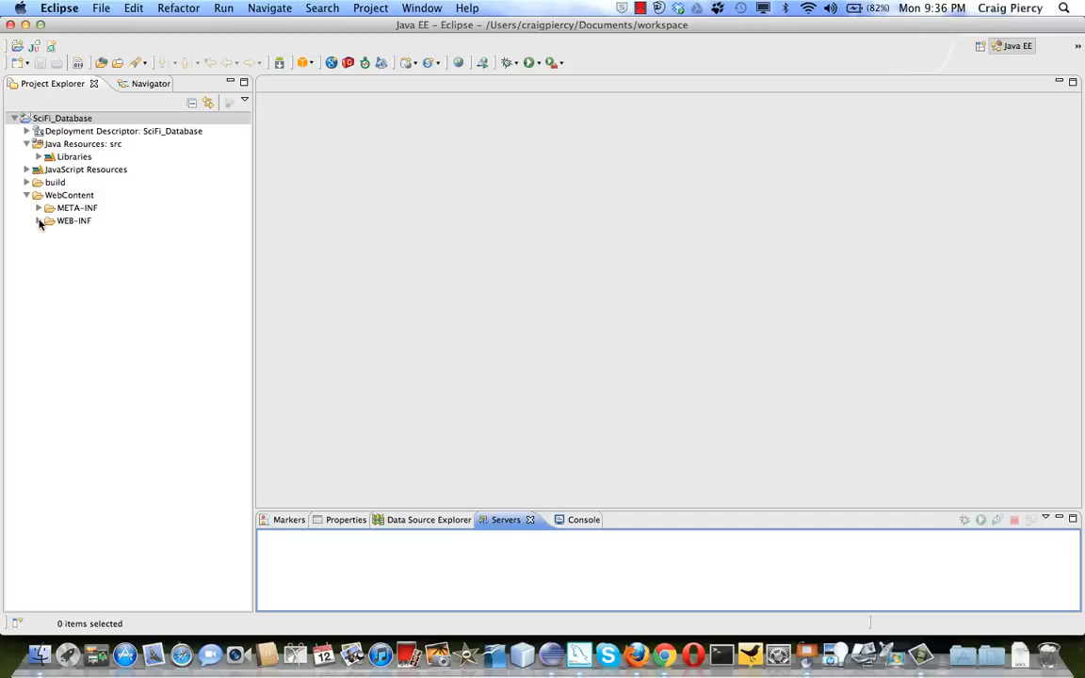
Step: Expand WEB-INF and begin an import into its lib folder
{"action": "left_click", "coordinate": [40, 220]}
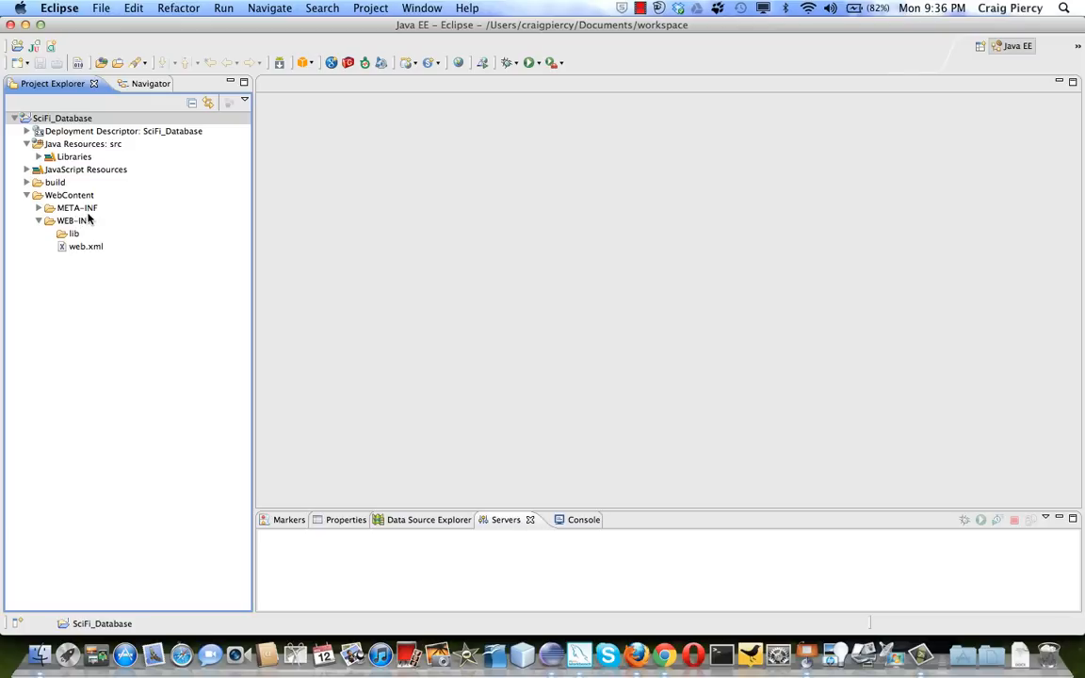
{"action": "mouse_move", "coordinate": [103, 214]}
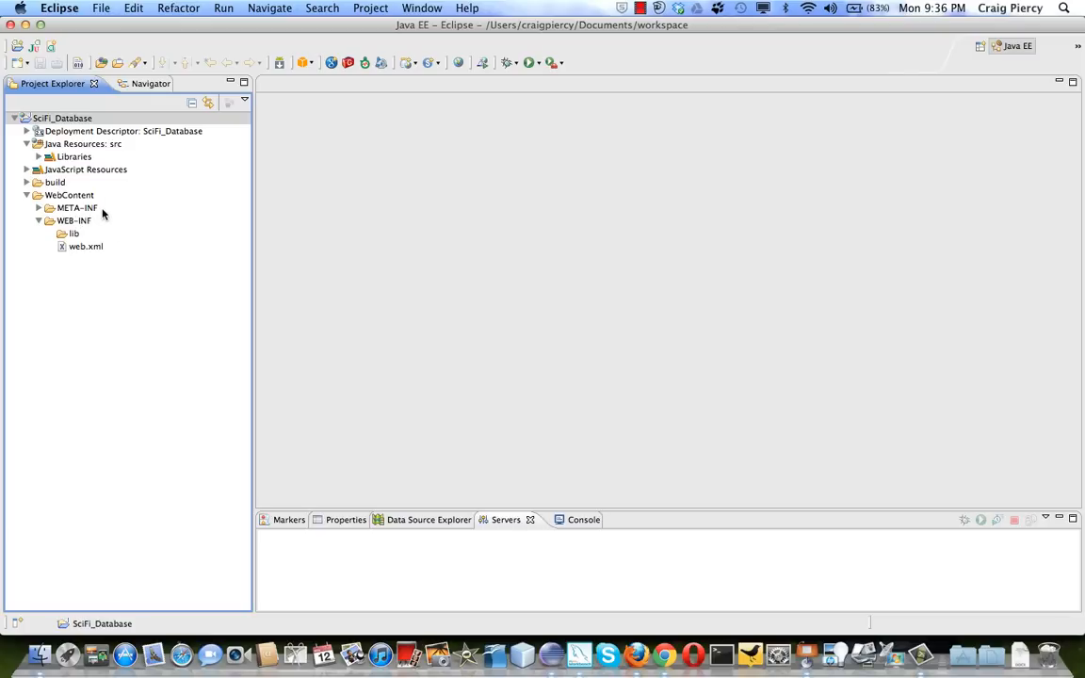
{"action": "left_click", "coordinate": [72, 234]}
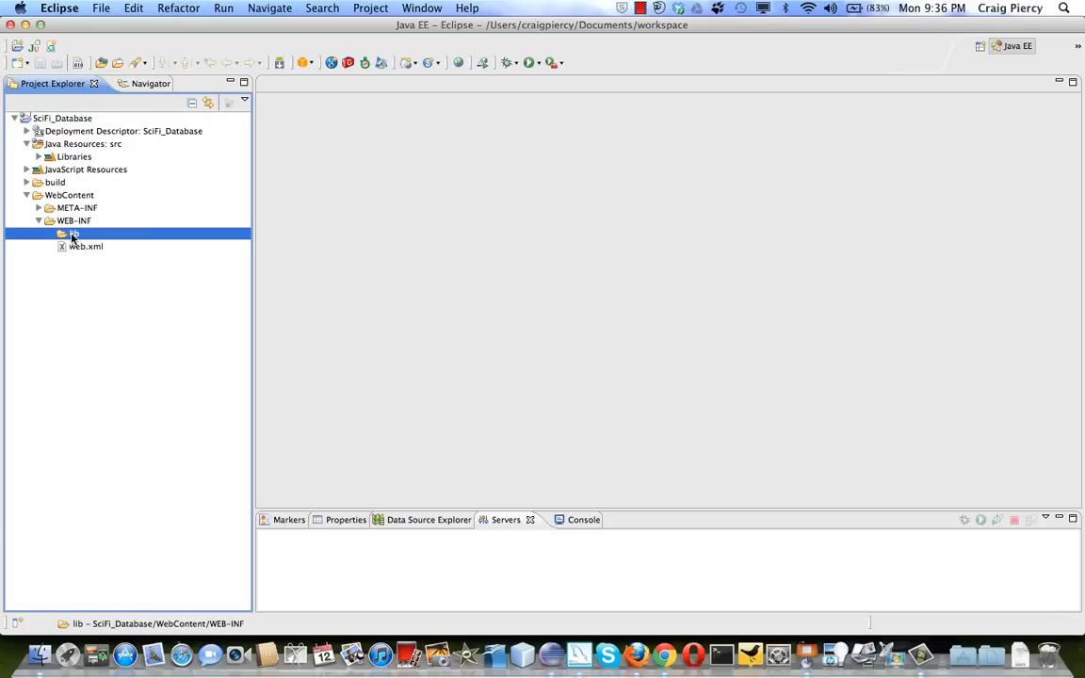
{"action": "right_click", "coordinate": [72, 234]}
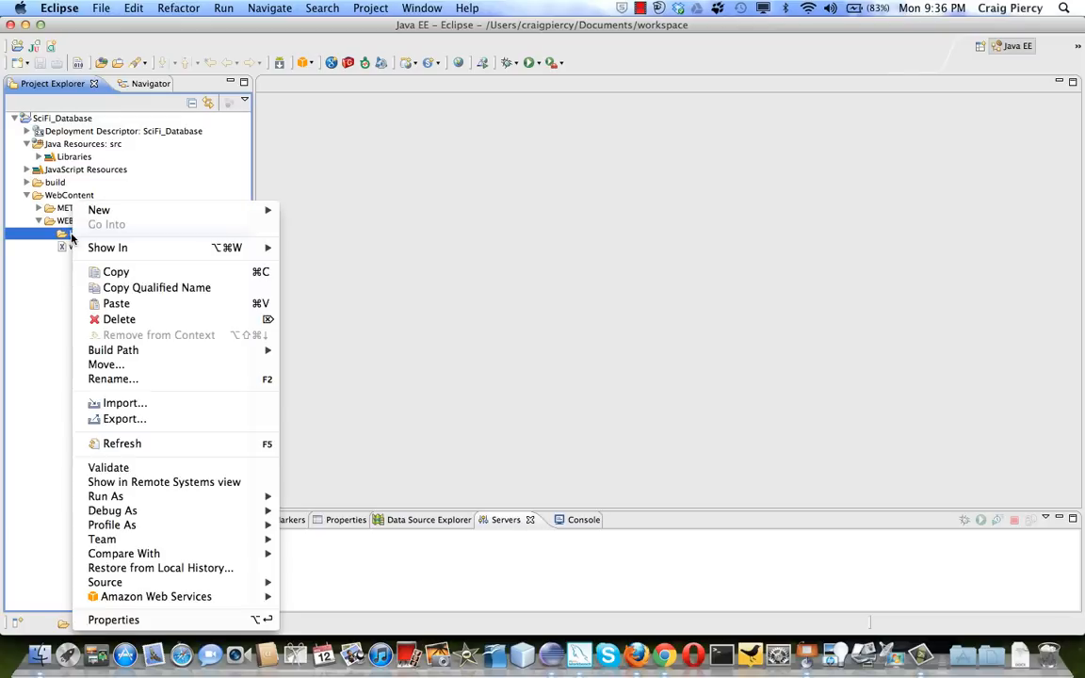
{"action": "left_click", "coordinate": [122, 404]}
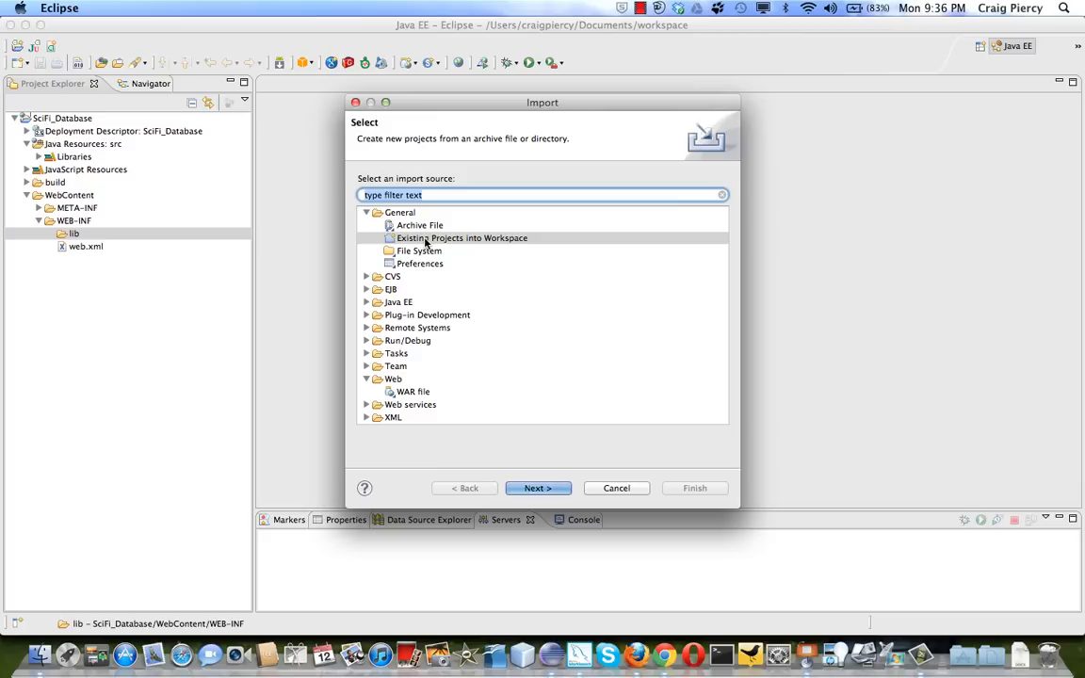
Step: Choose a file-system import sourced from Documents/mysql_files/mysql-connector-java-5.1.13
{"action": "left_click", "coordinate": [418, 251]}
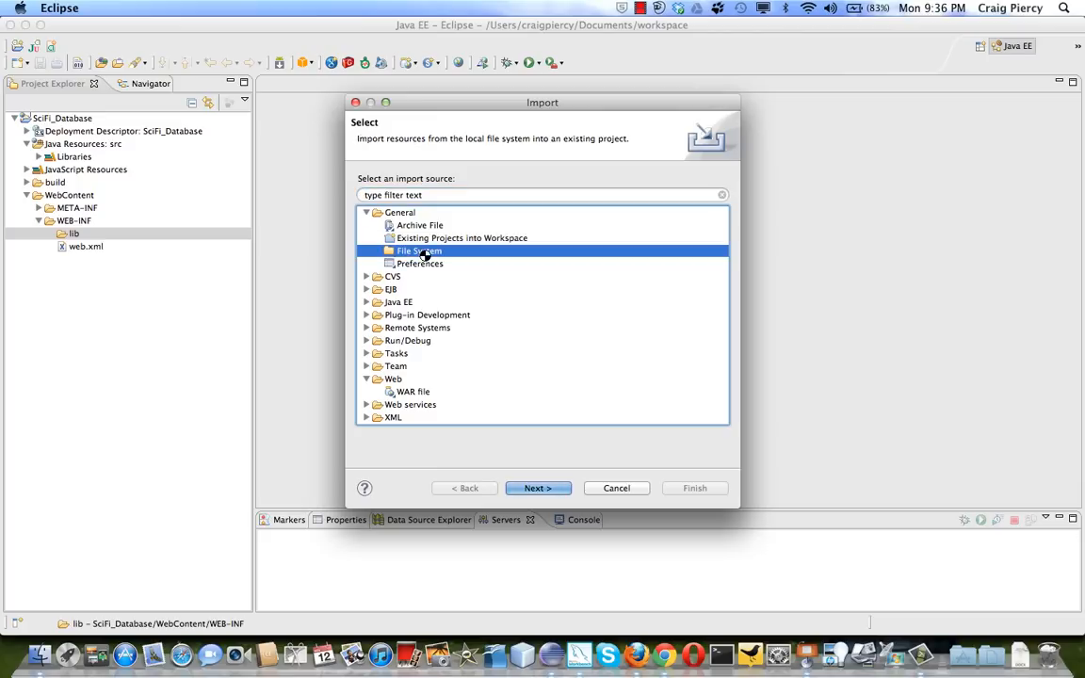
{"action": "left_click", "coordinate": [538, 488]}
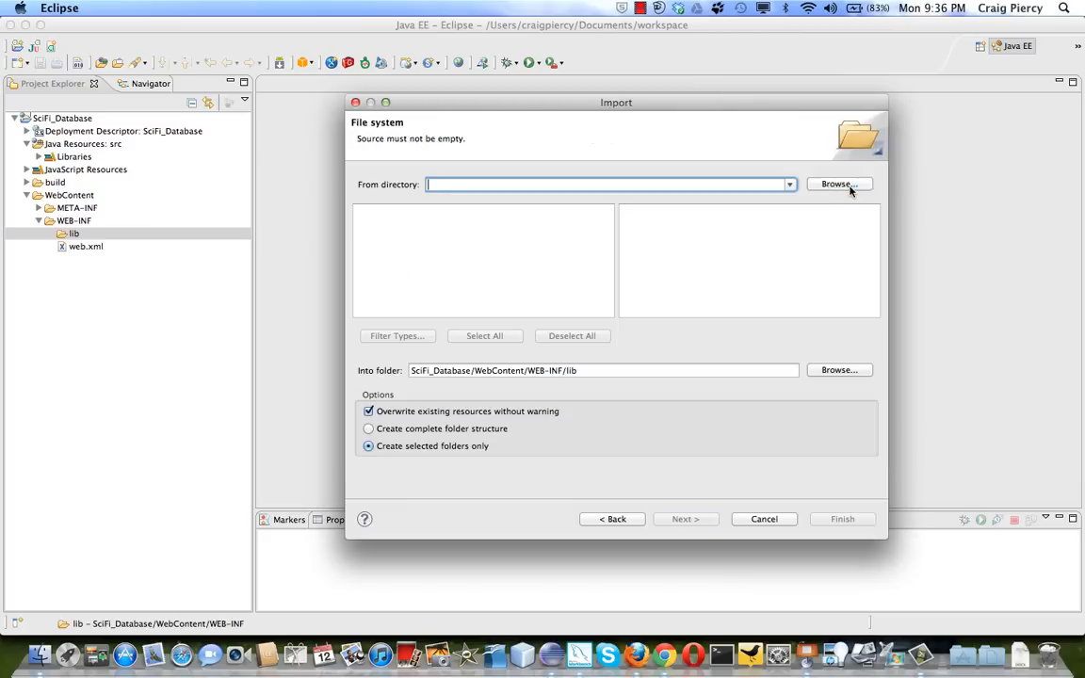
{"action": "left_click", "coordinate": [838, 185]}
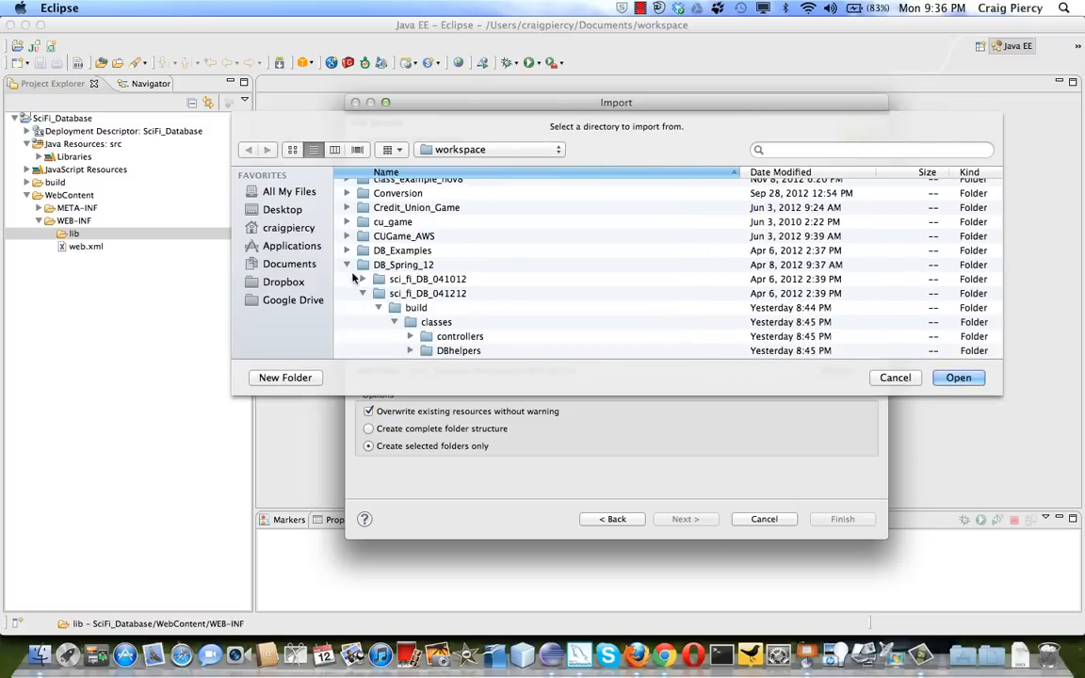
{"action": "left_click", "coordinate": [291, 263]}
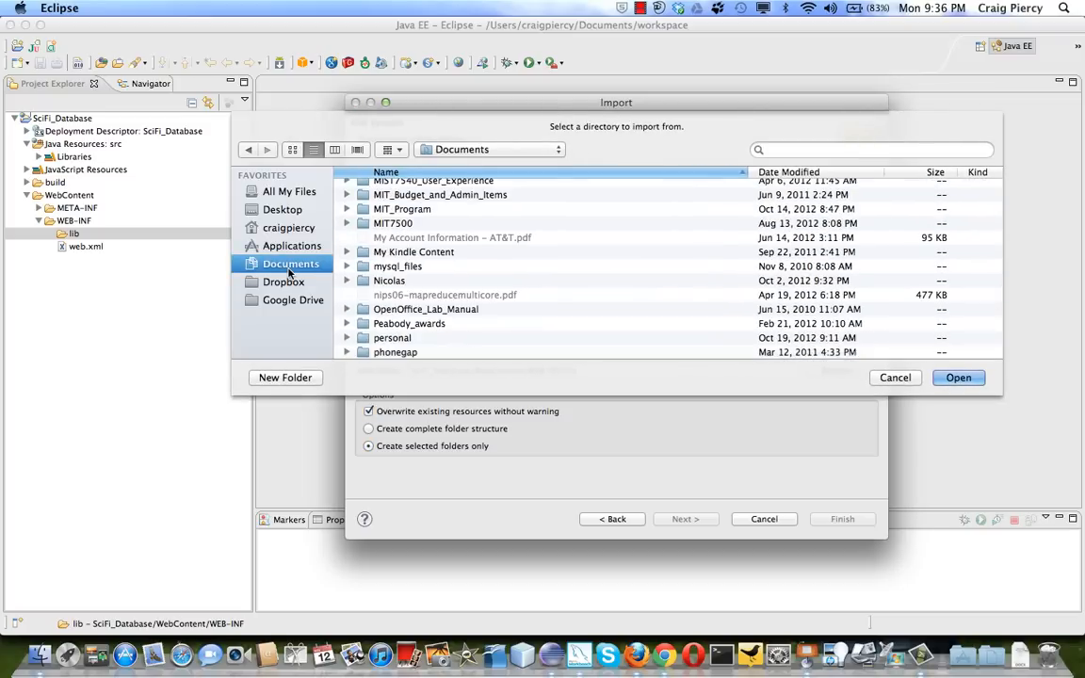
{"action": "left_click", "coordinate": [398, 265]}
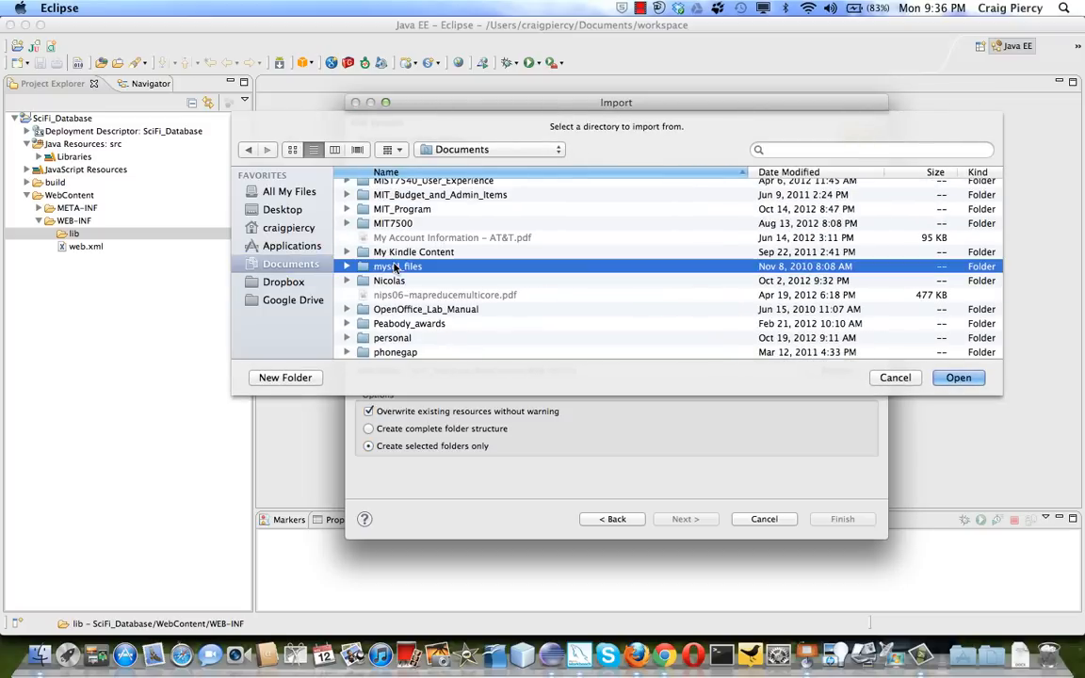
{"action": "double_click", "coordinate": [396, 266]}
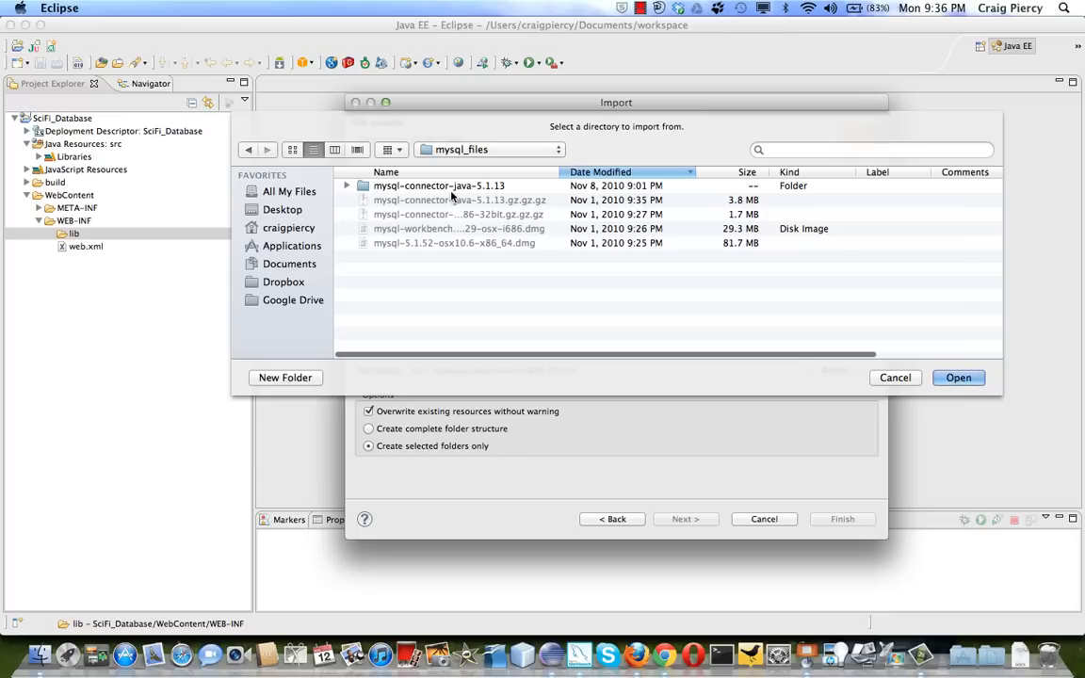
{"action": "left_click", "coordinate": [438, 187]}
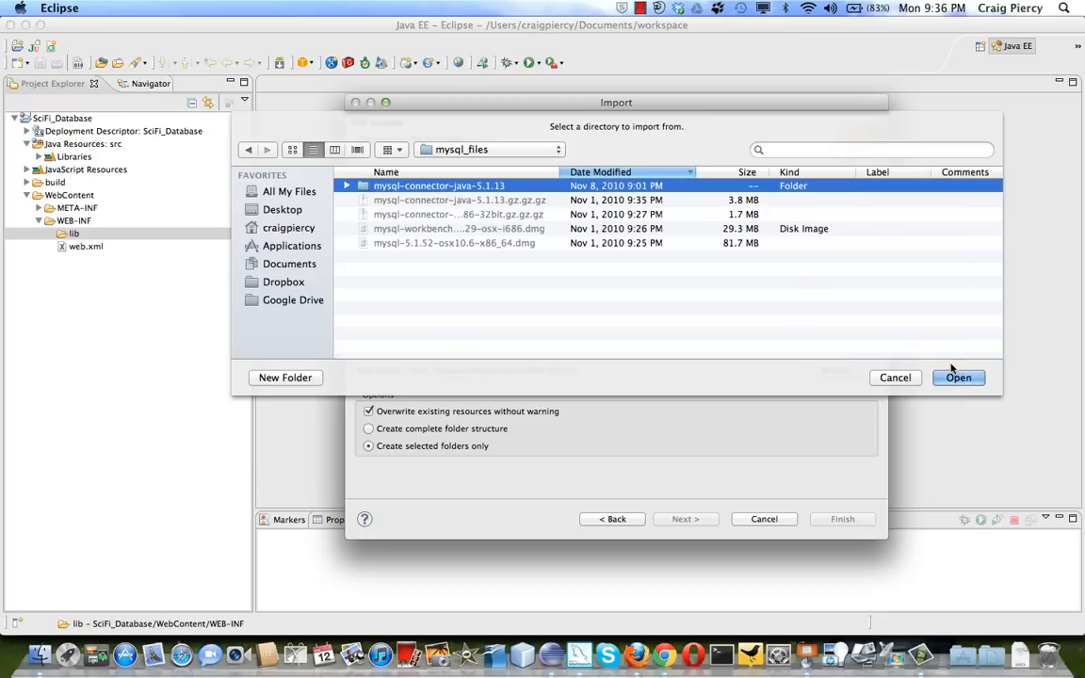
{"action": "left_click", "coordinate": [957, 377]}
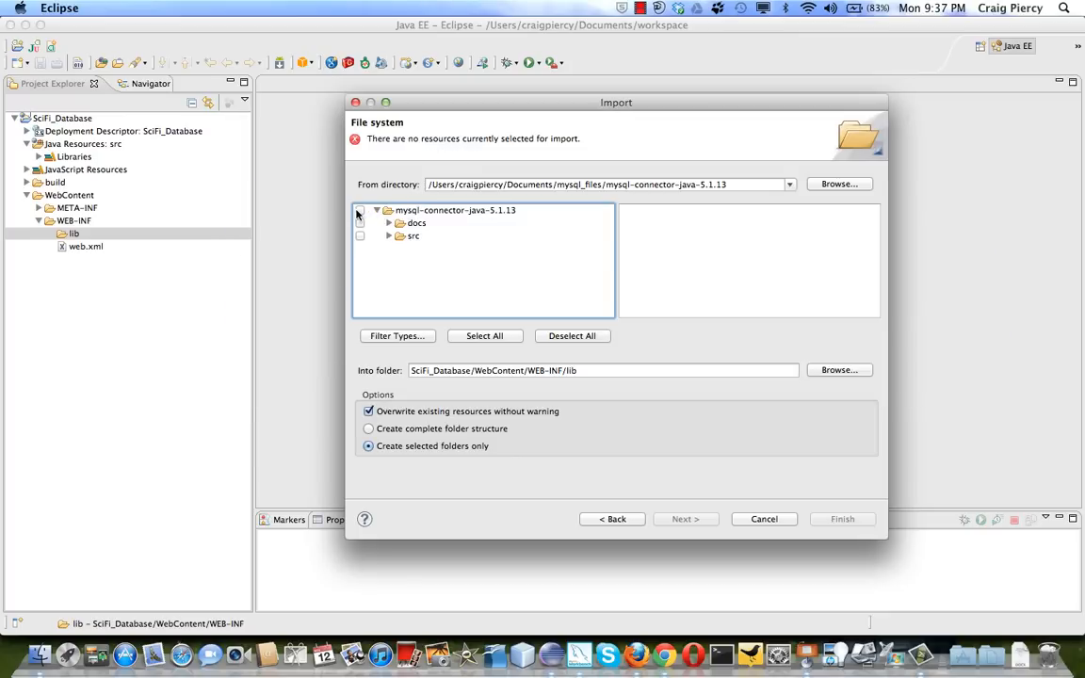
Step: Select the Connector/J 5.1.13 bin jar and finish importing it into lib
{"action": "left_click", "coordinate": [362, 209]}
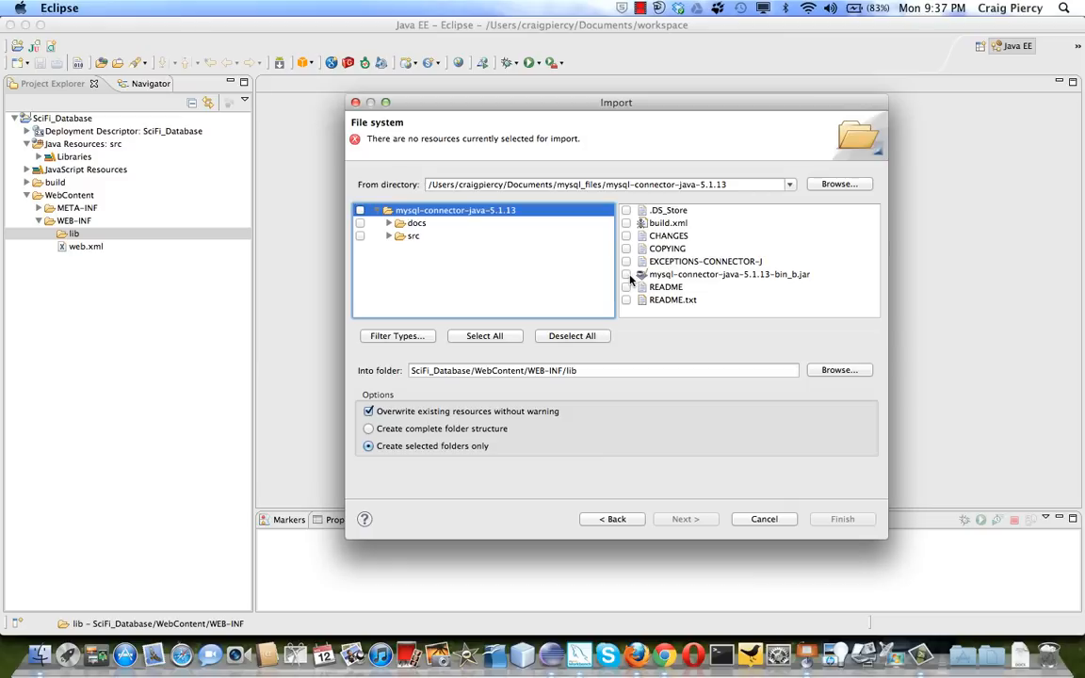
{"action": "left_click", "coordinate": [625, 275]}
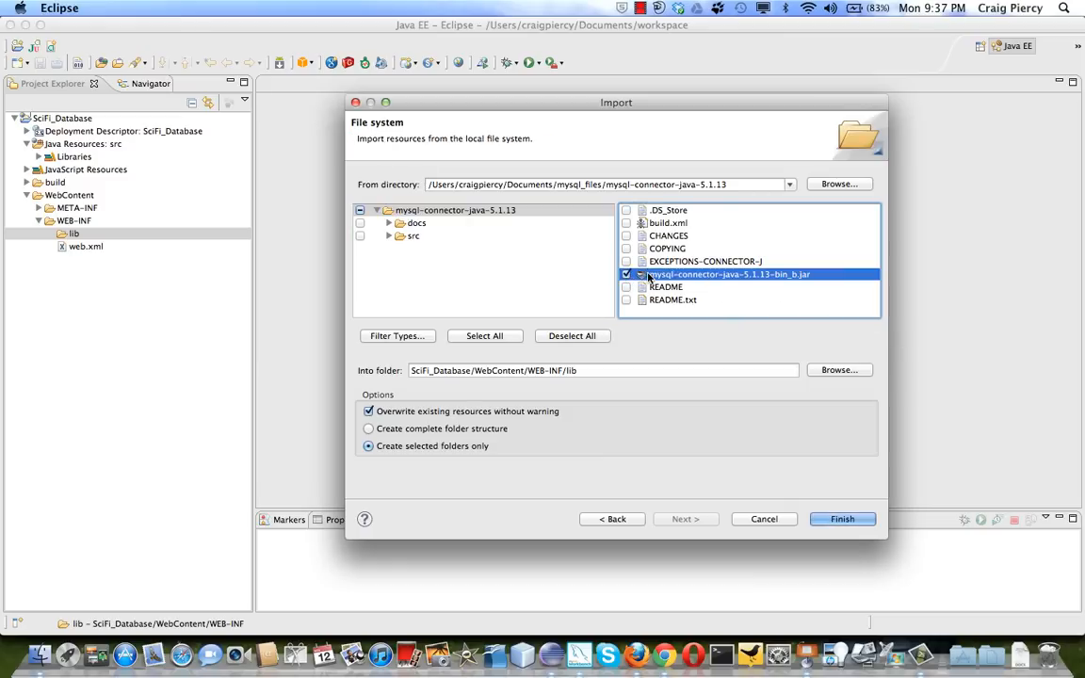
{"action": "mouse_move", "coordinate": [744, 278]}
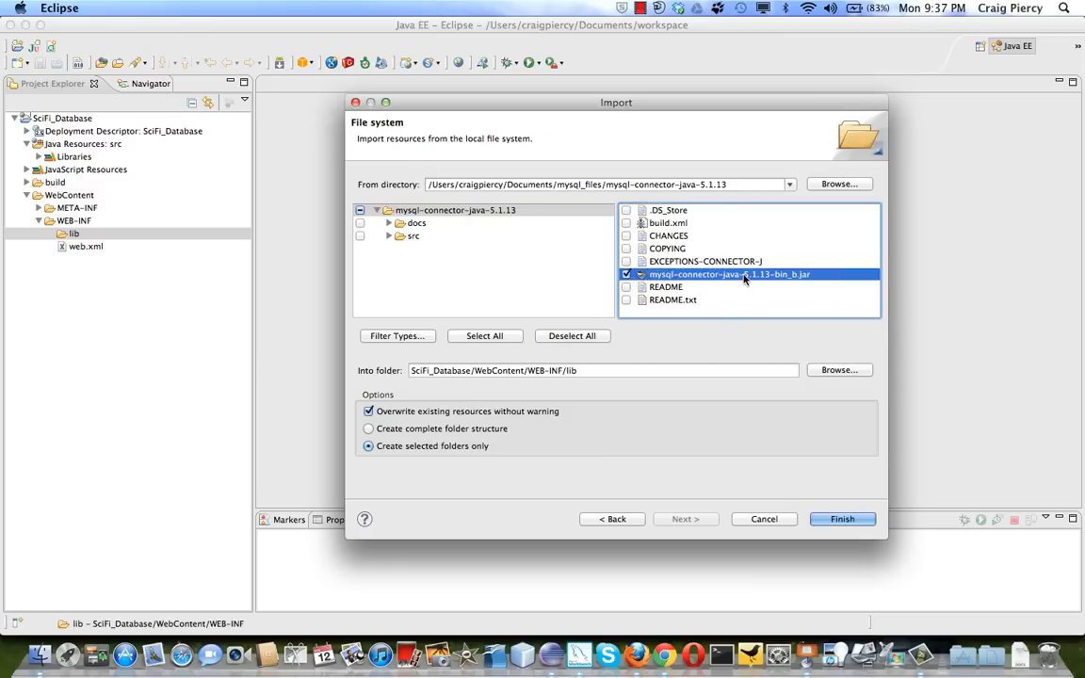
{"action": "left_click", "coordinate": [842, 520]}
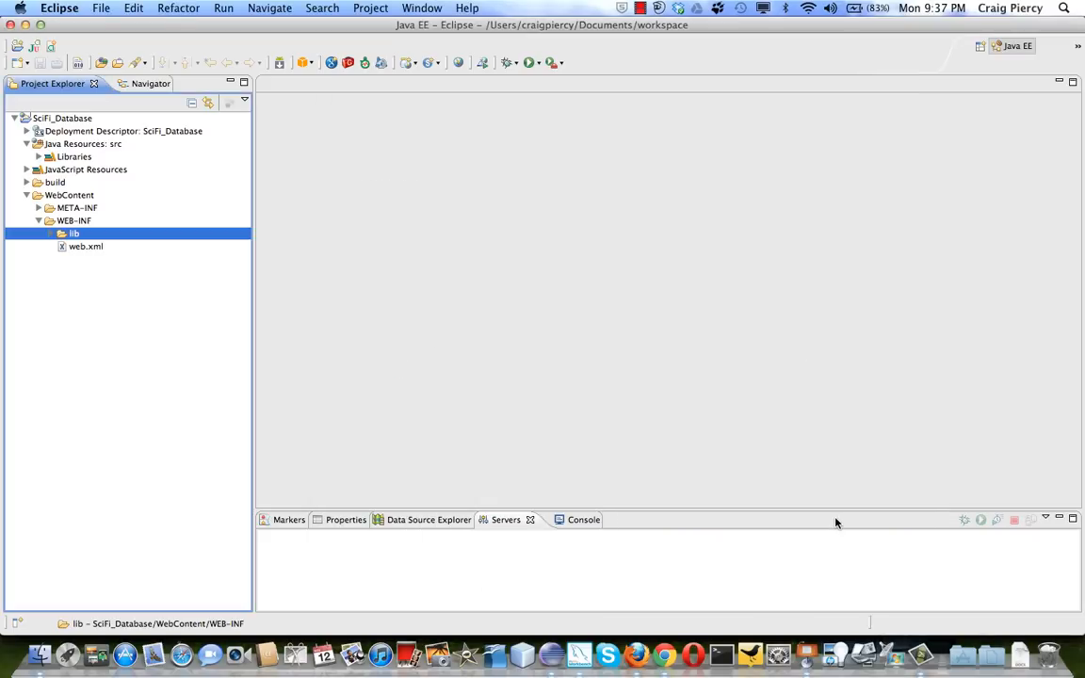
{"action": "mouse_move", "coordinate": [42, 249]}
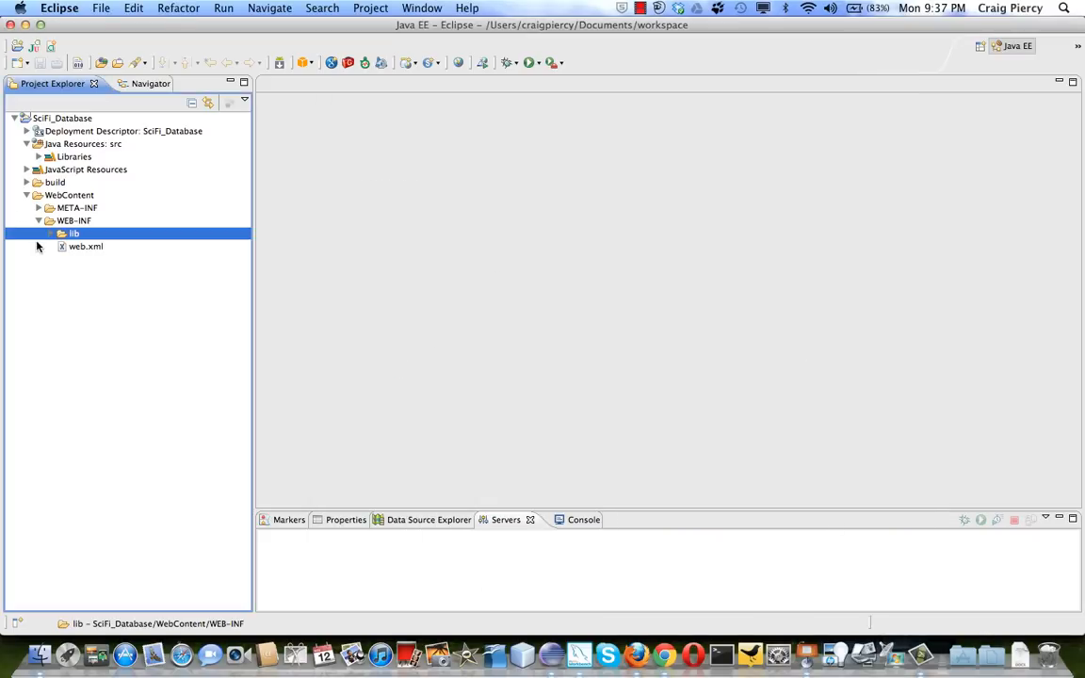
Step: Expand lib to show the imported Connector/J jar, then bring up the project's actions
{"action": "left_click", "coordinate": [49, 233]}
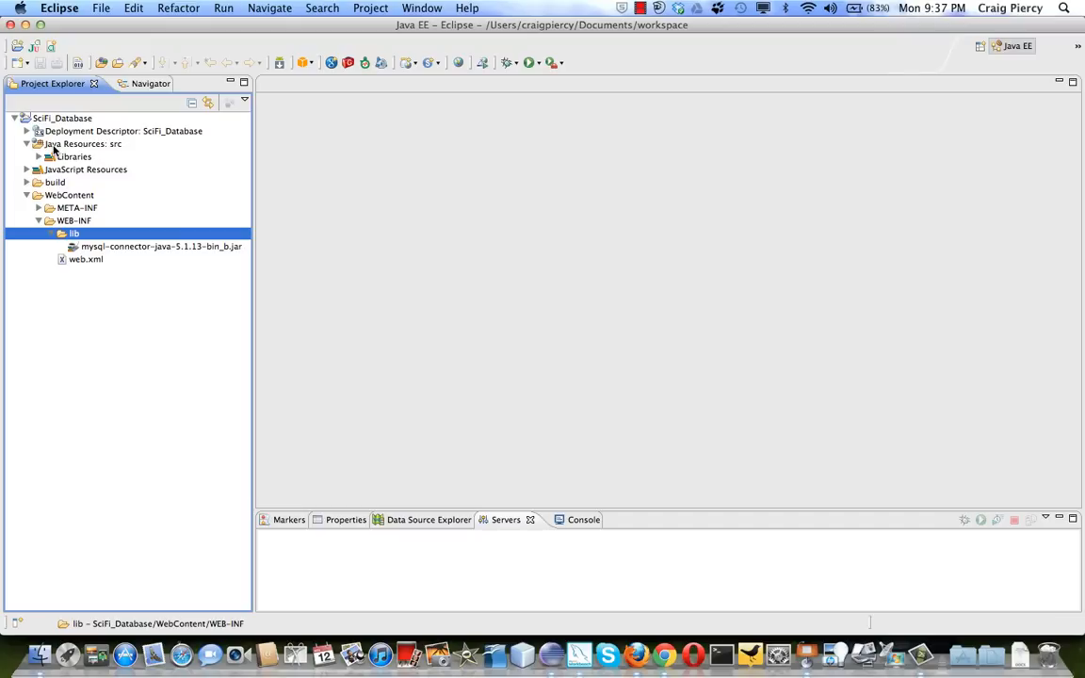
{"action": "right_click", "coordinate": [62, 116]}
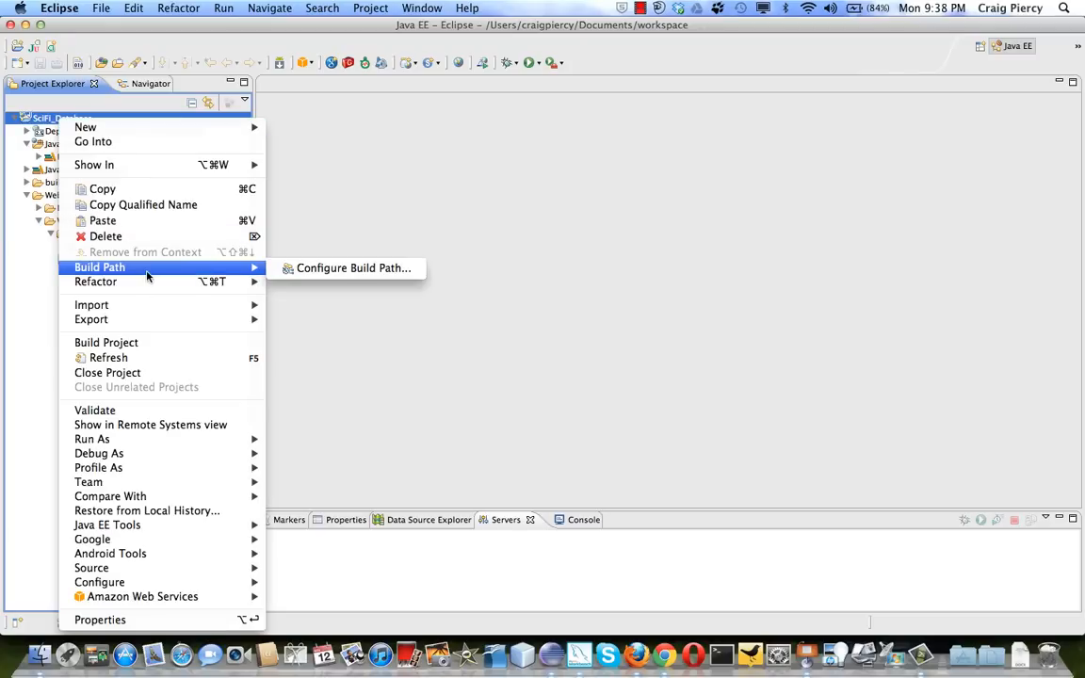
Step: Open Configure Build Path for SciFi_Database and start adding a JAR from the project
{"action": "left_click", "coordinate": [346, 268]}
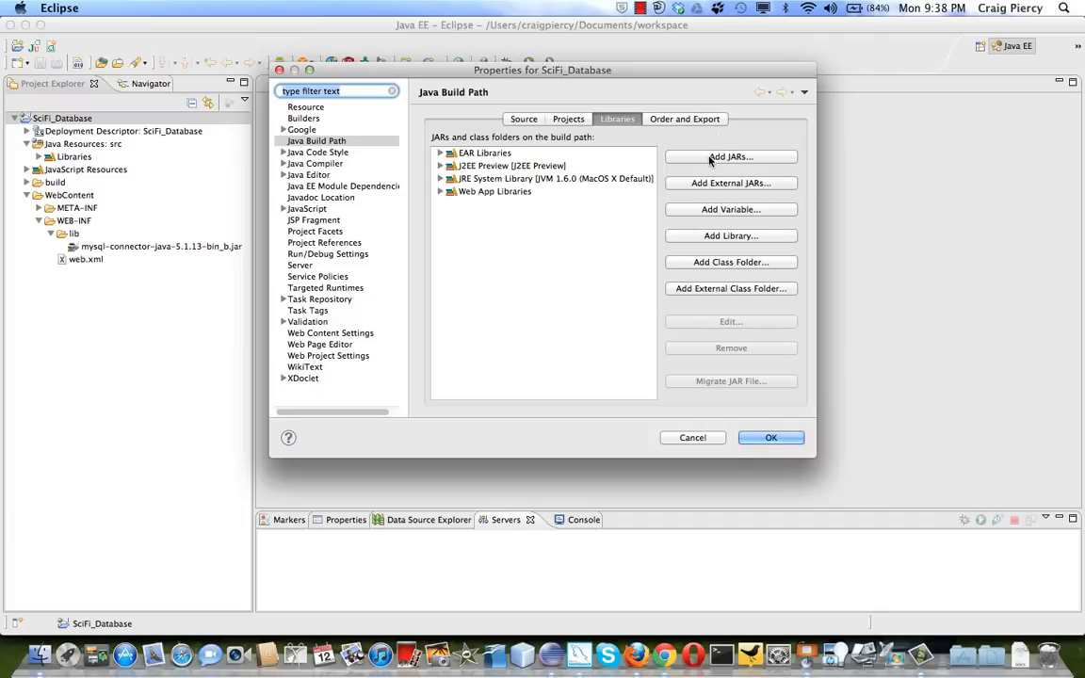
{"action": "mouse_move", "coordinate": [706, 183]}
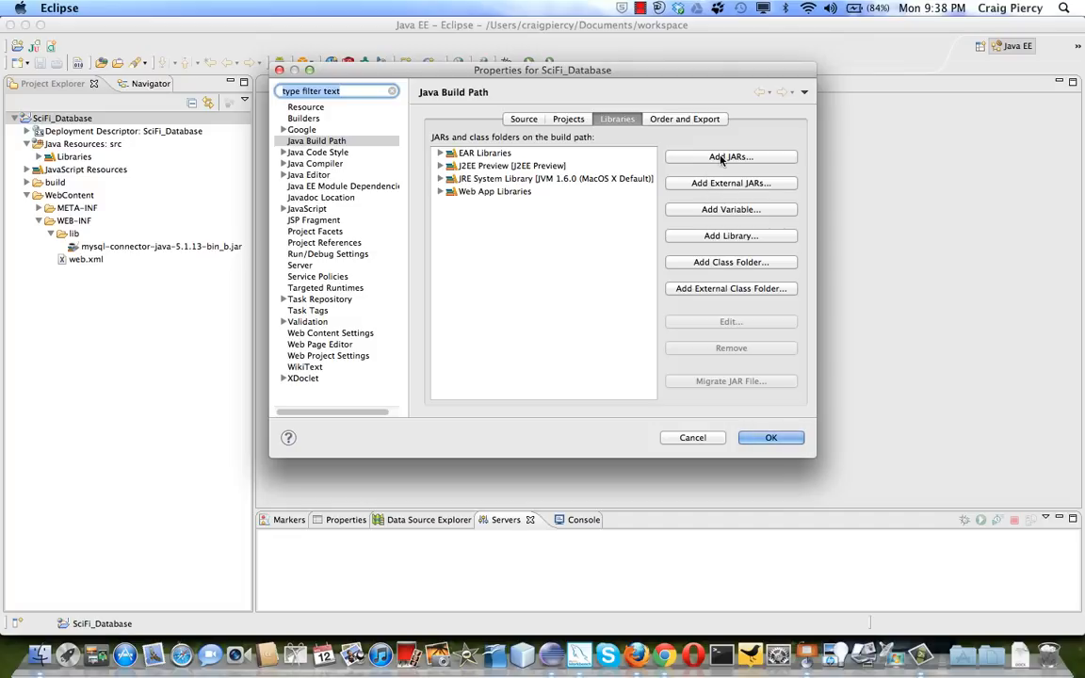
{"action": "left_click", "coordinate": [731, 157]}
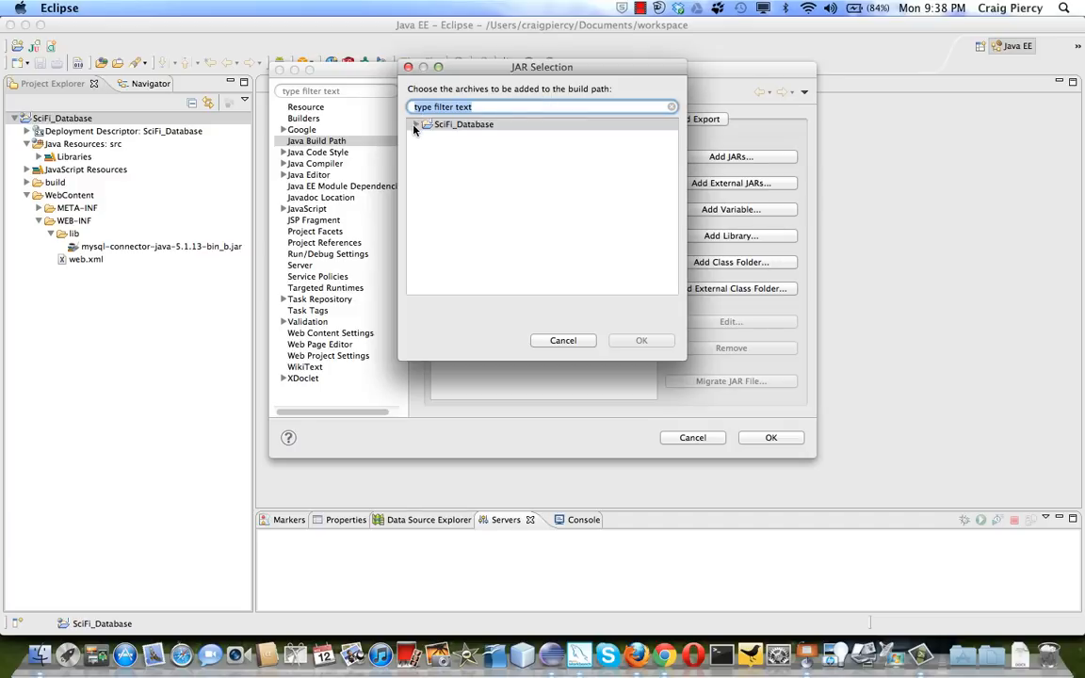
Step: Add the Connector/J jar from WebContent/WEB-INF/lib to the build path and apply
{"action": "left_click", "coordinate": [418, 124]}
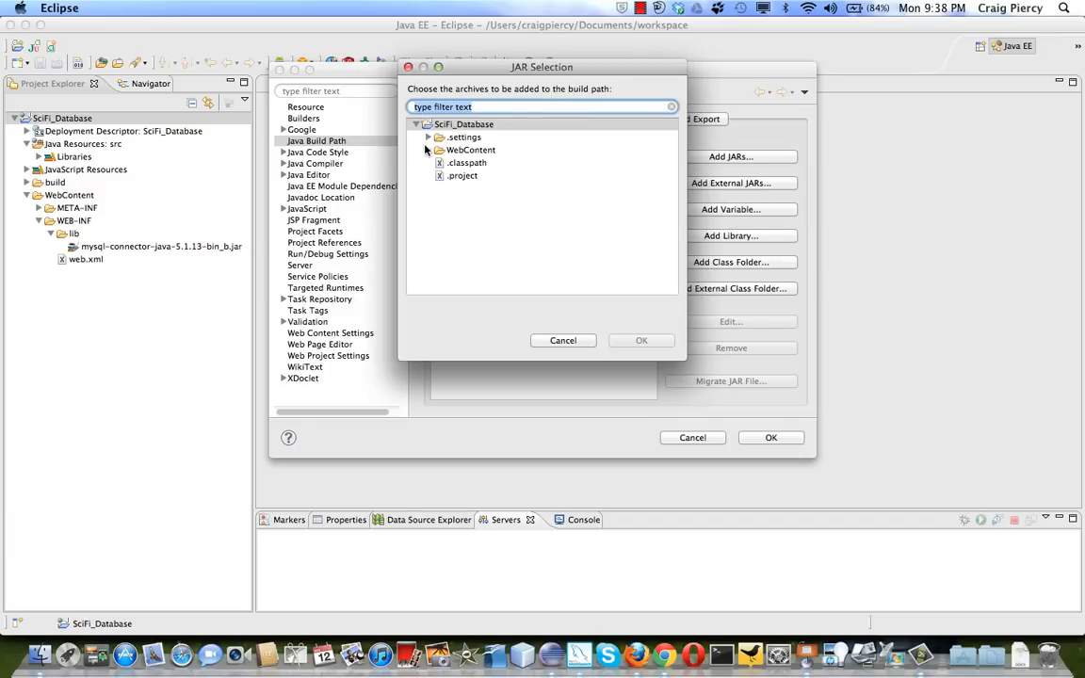
{"action": "left_click", "coordinate": [430, 151]}
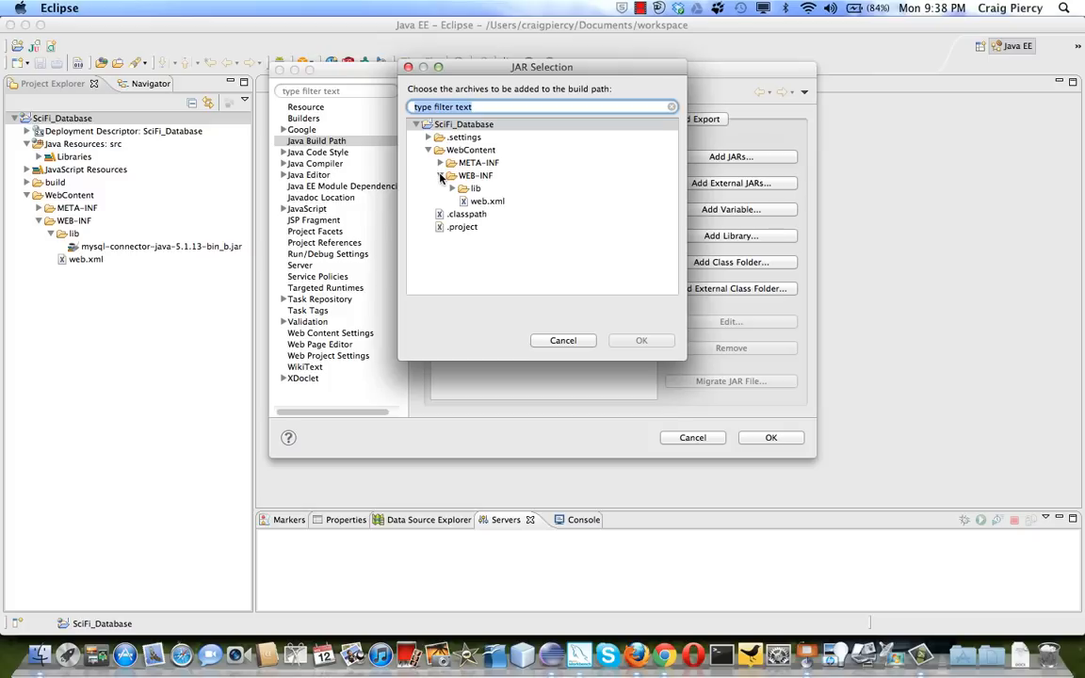
{"action": "left_click", "coordinate": [452, 188]}
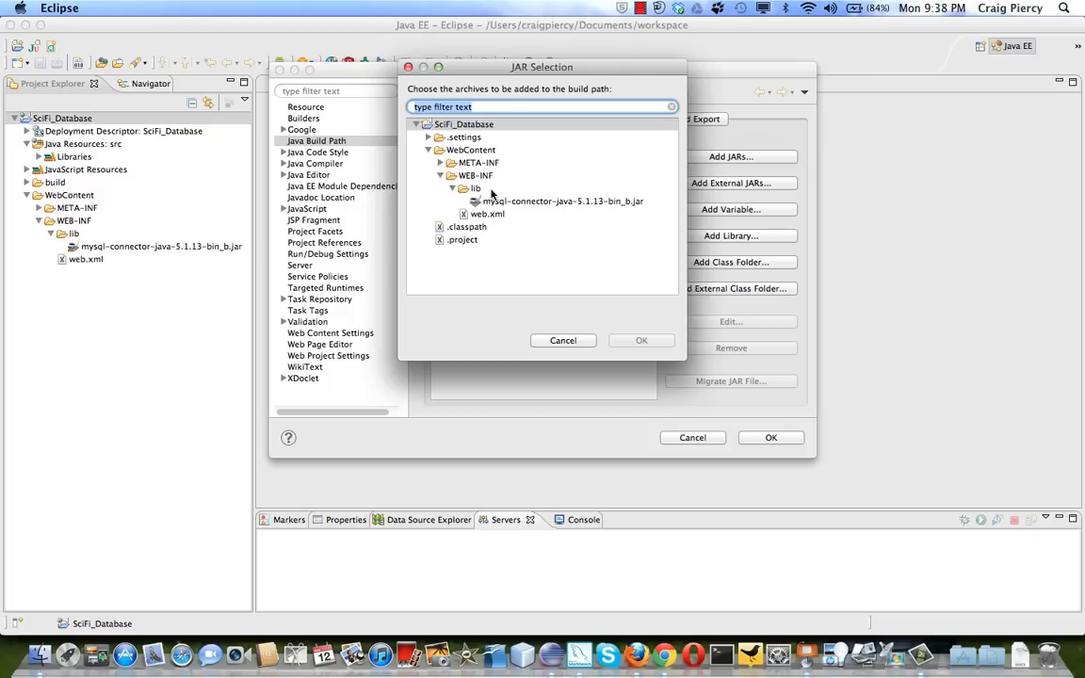
{"action": "mouse_move", "coordinate": [482, 199]}
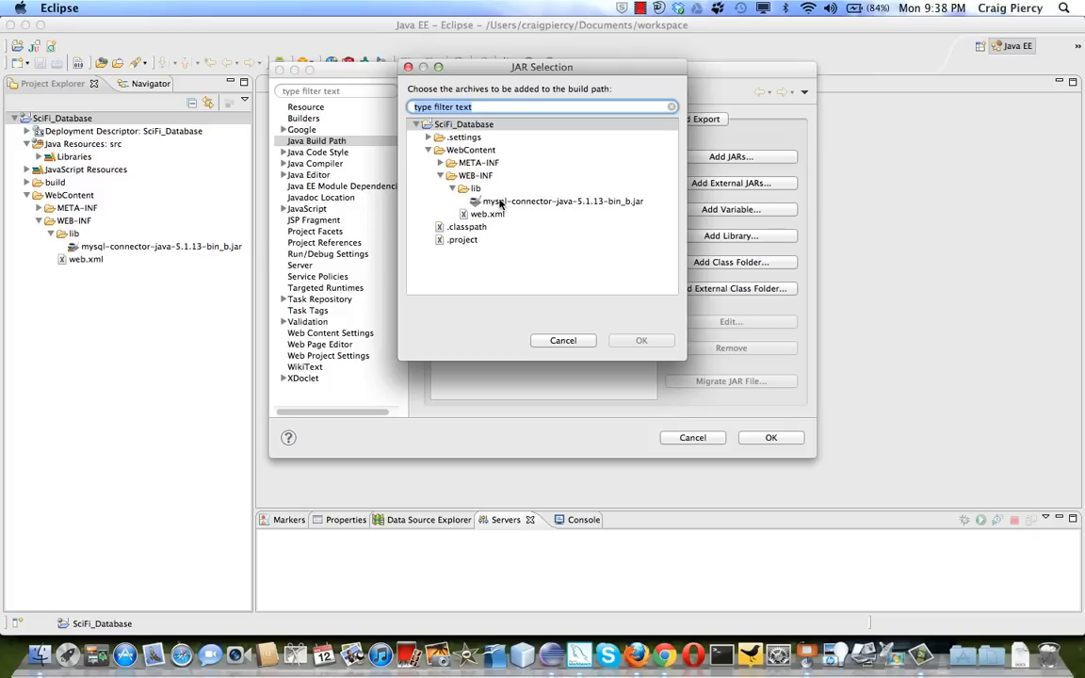
{"action": "left_click", "coordinate": [557, 200]}
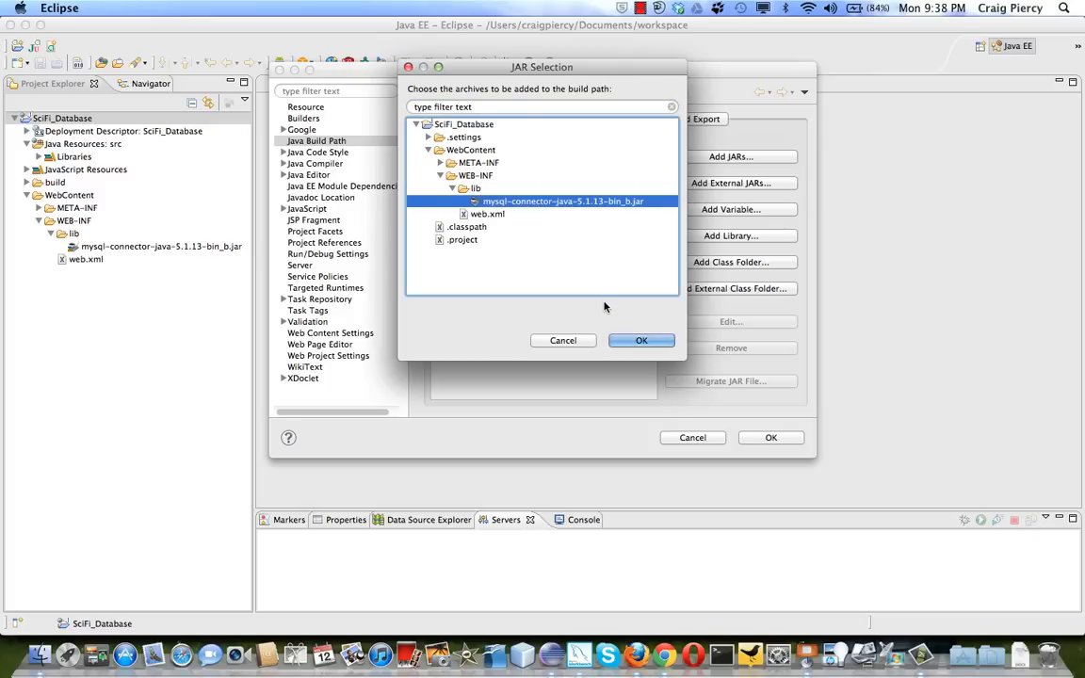
{"action": "left_click", "coordinate": [641, 339]}
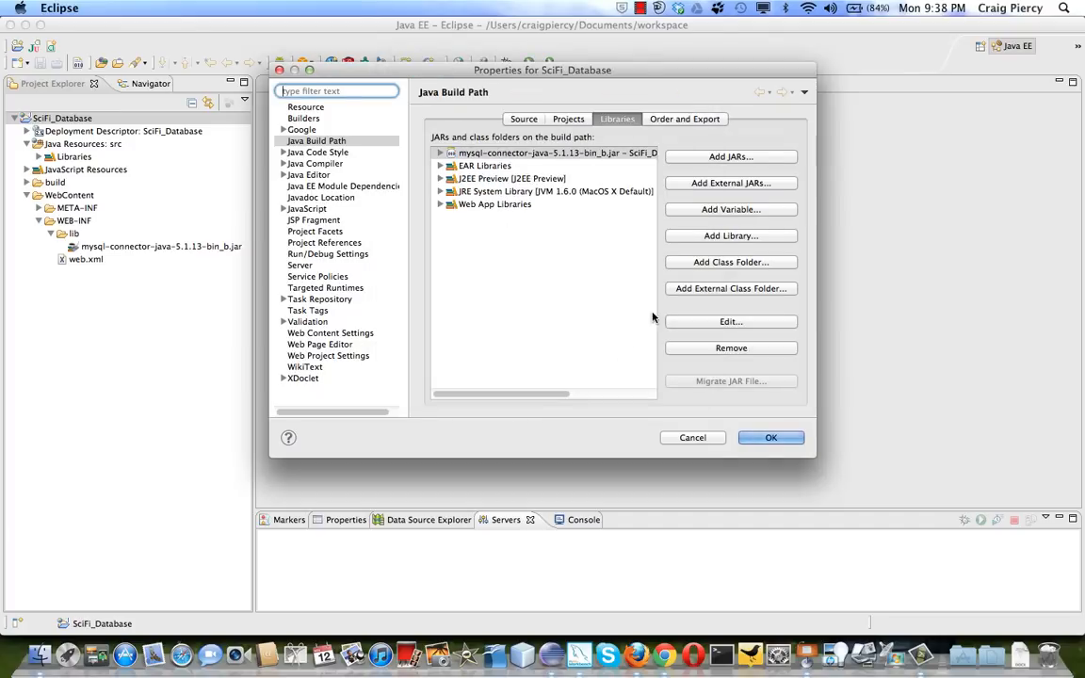
{"action": "left_click", "coordinate": [770, 437]}
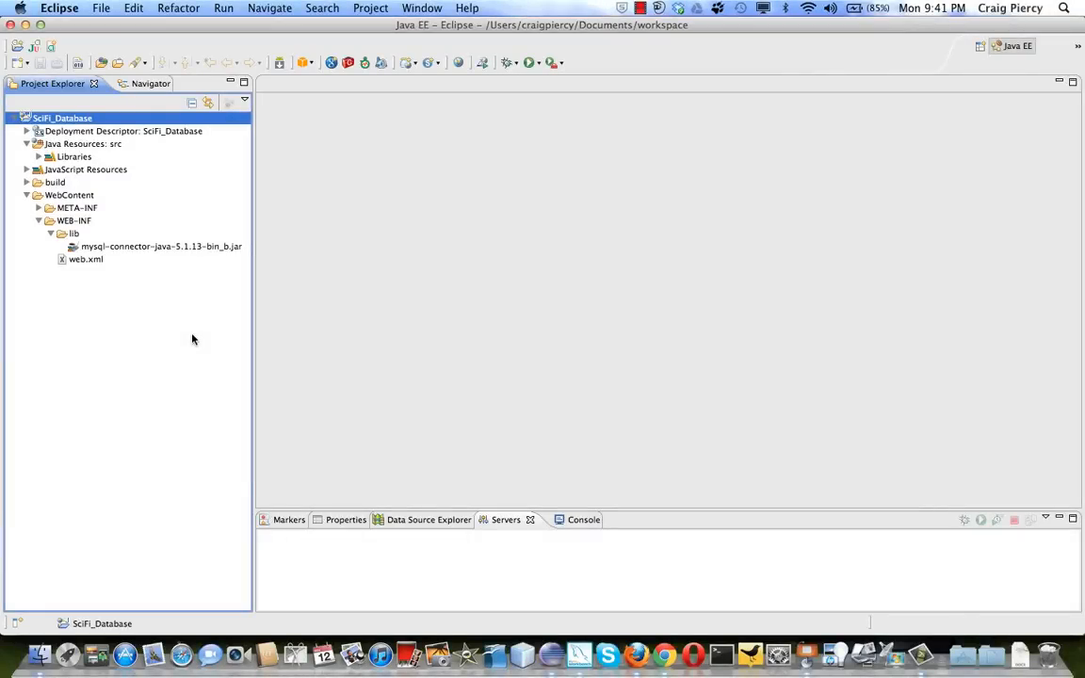
{"action": "mouse_move", "coordinate": [112, 149]}
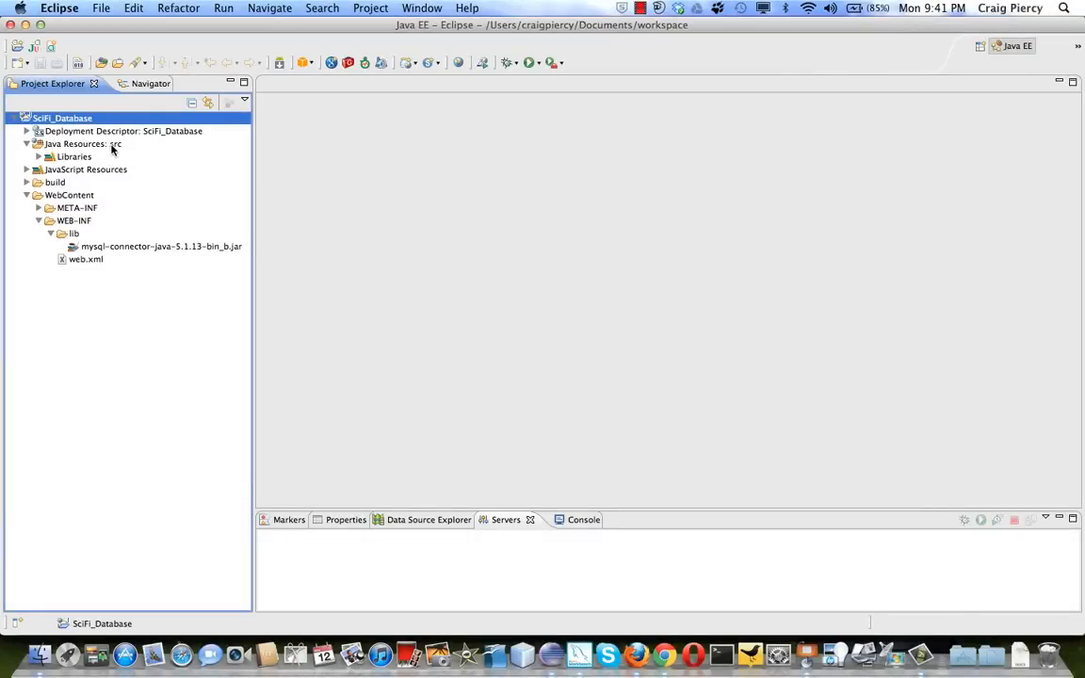
Step: Create model and controllers packages in the src folder
{"action": "right_click", "coordinate": [80, 143]}
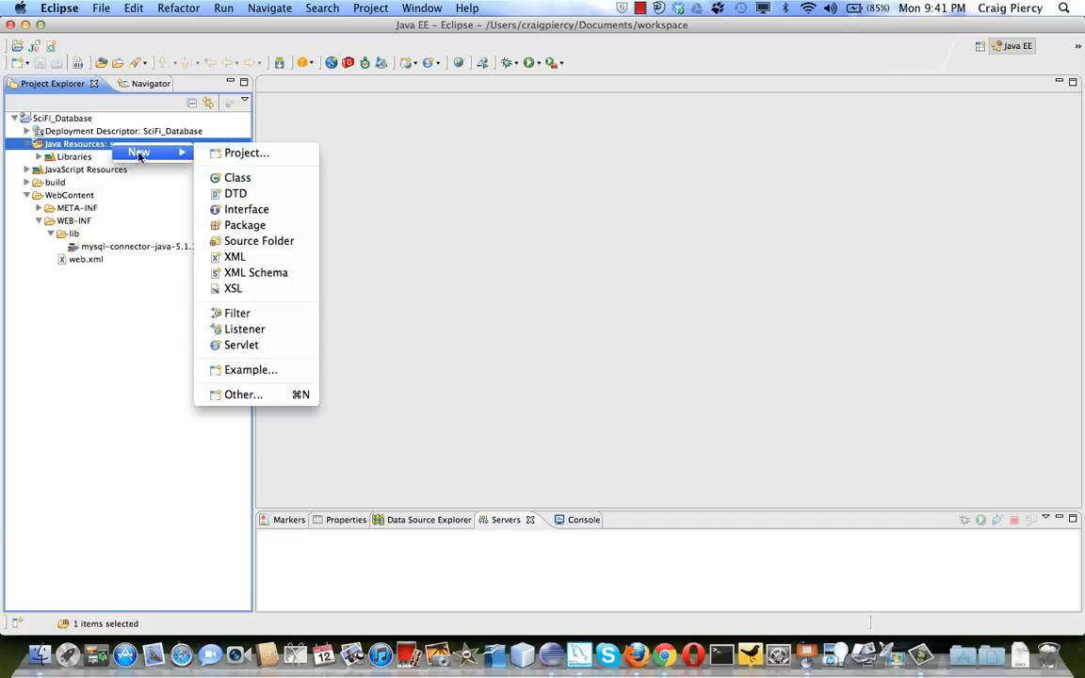
{"action": "left_click", "coordinate": [249, 226]}
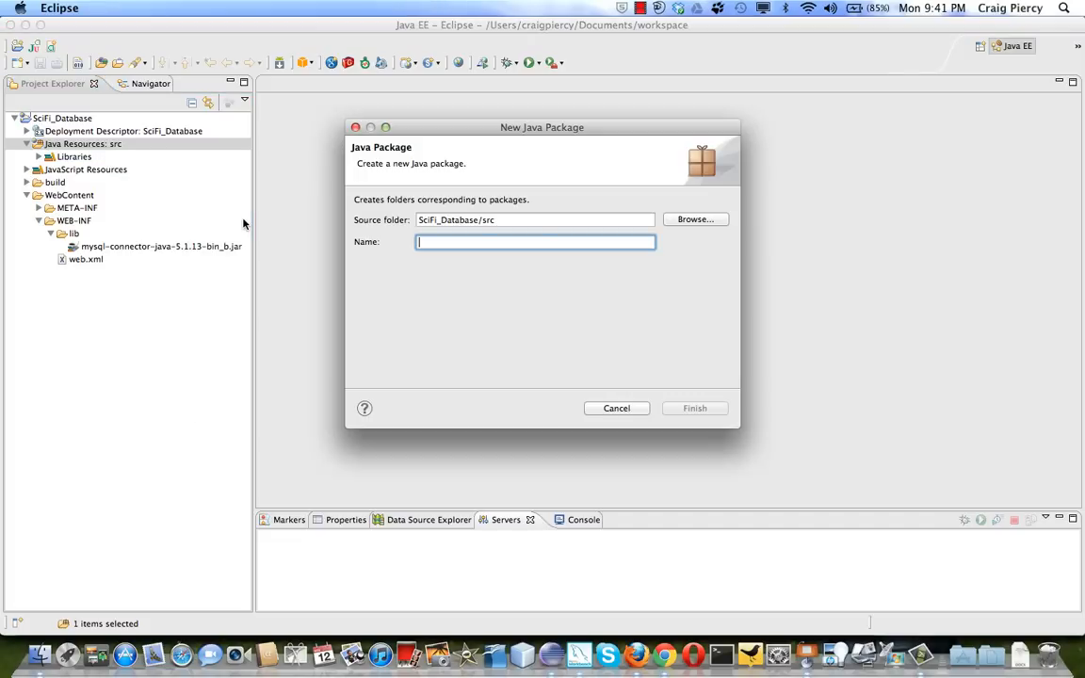
{"action": "type", "text": "model"}
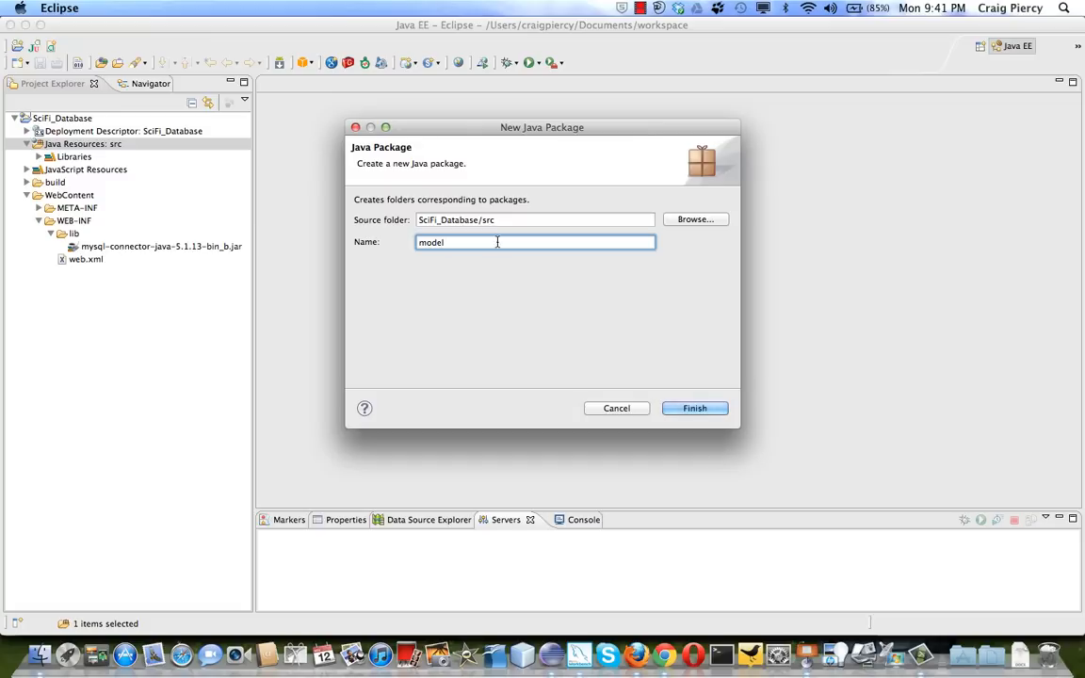
{"action": "left_click", "coordinate": [693, 407]}
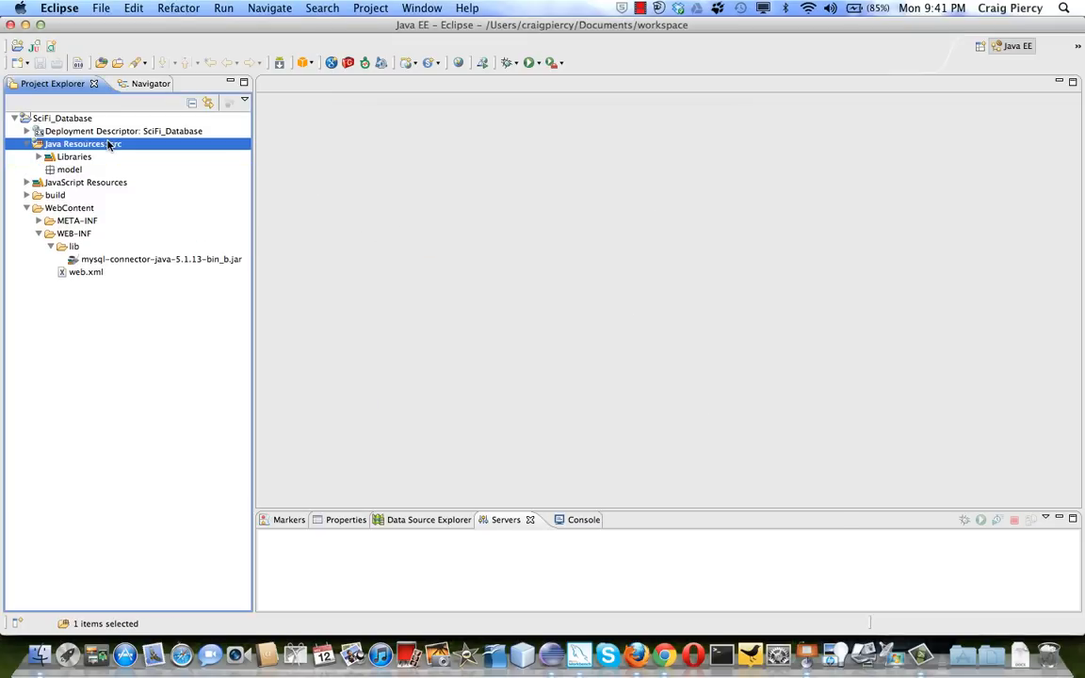
{"action": "right_click", "coordinate": [75, 144]}
{"action": "type", "text": "controllers"}
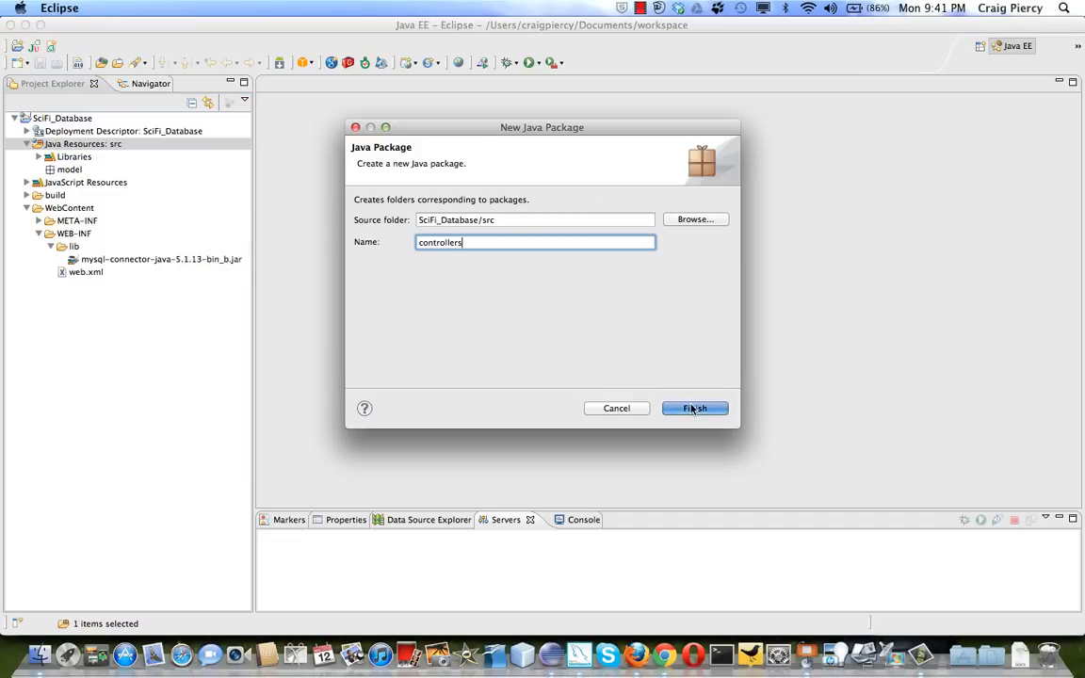
{"action": "left_click", "coordinate": [693, 408]}
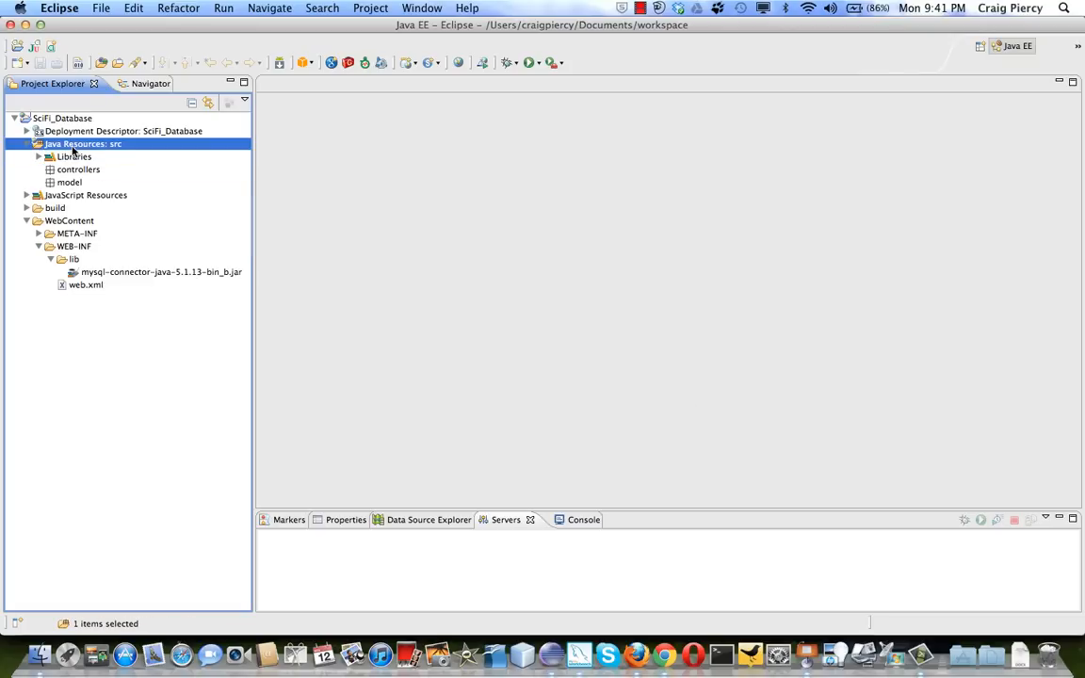
Step: Start a third package in src and name it dbHelpers
{"action": "right_click", "coordinate": [83, 143]}
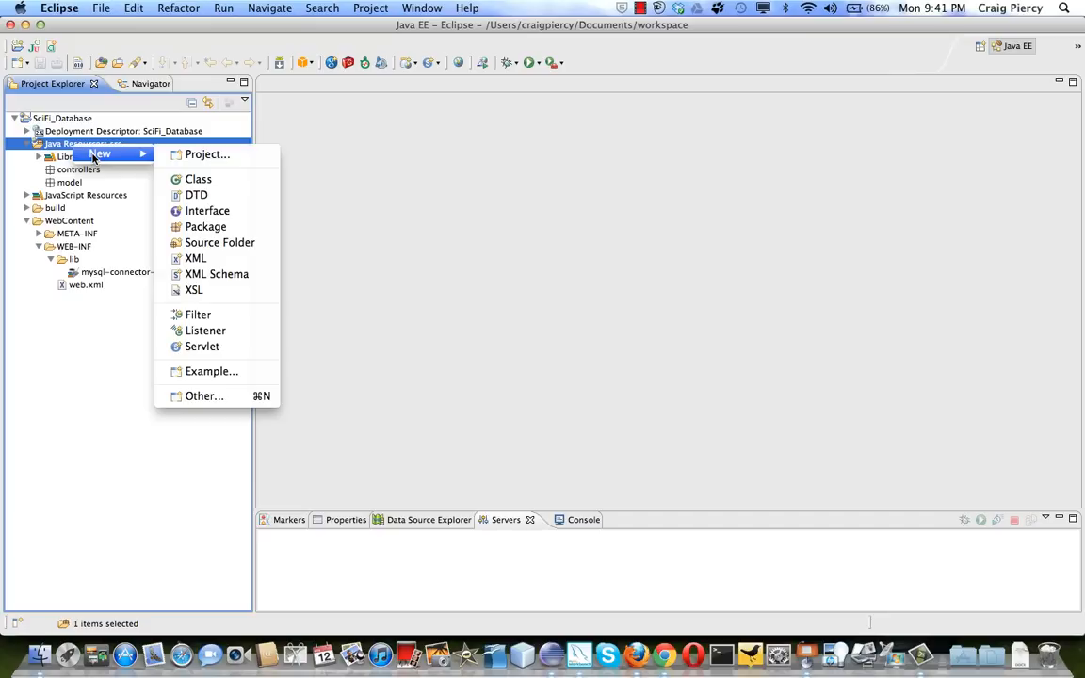
{"action": "left_click", "coordinate": [205, 226]}
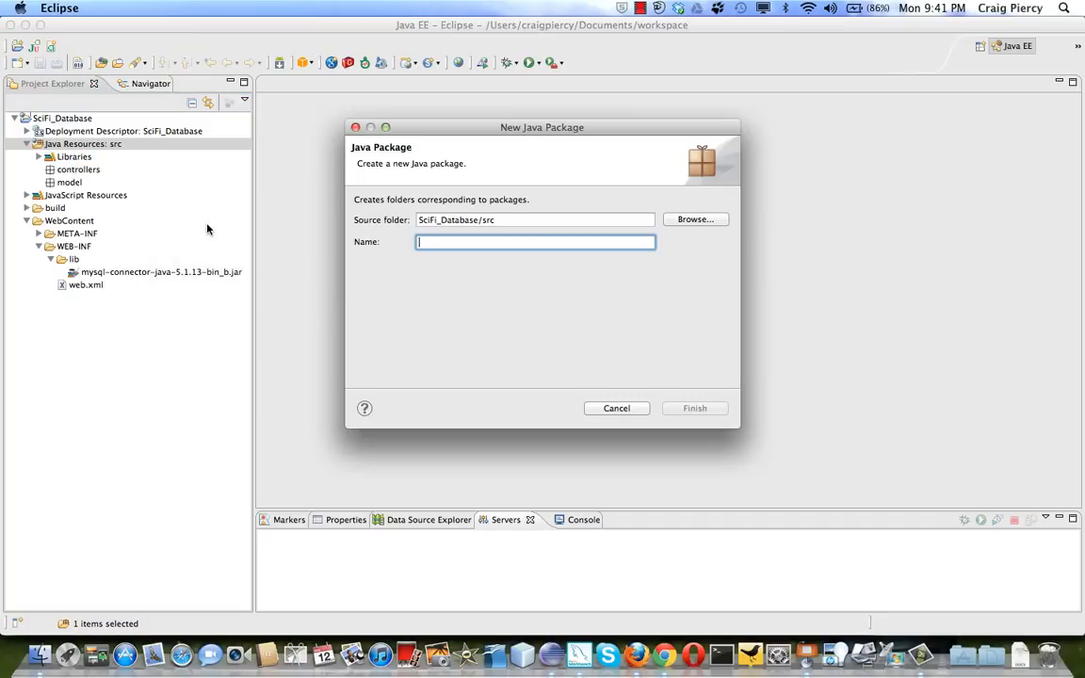
{"action": "type", "text": "db"}
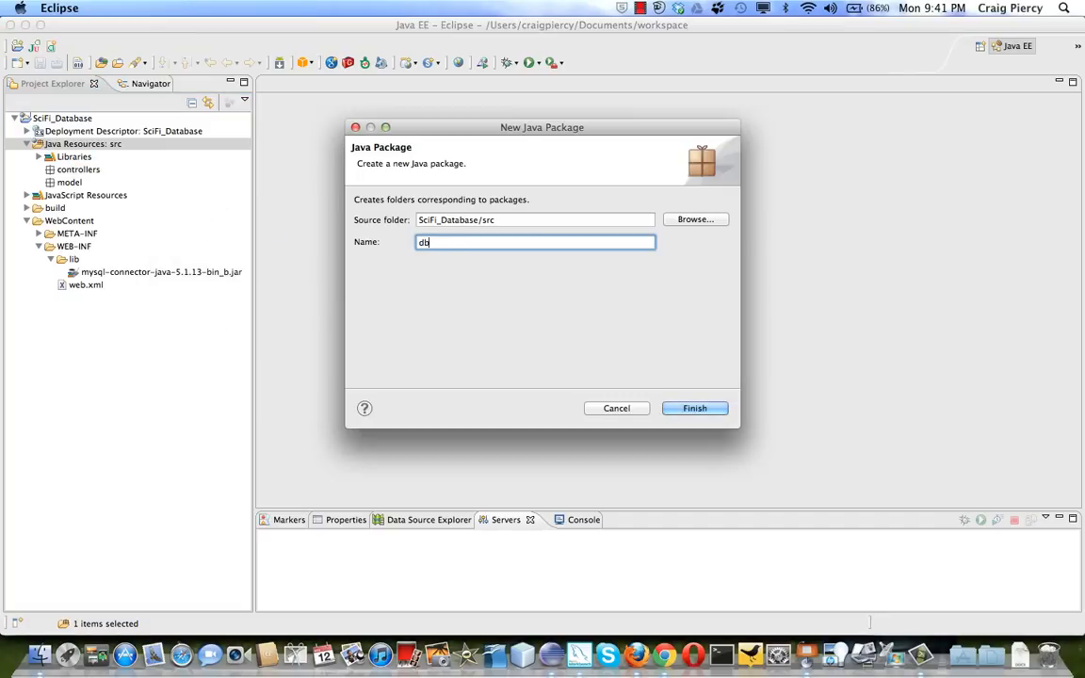
{"action": "type", "text": "Helpers"}
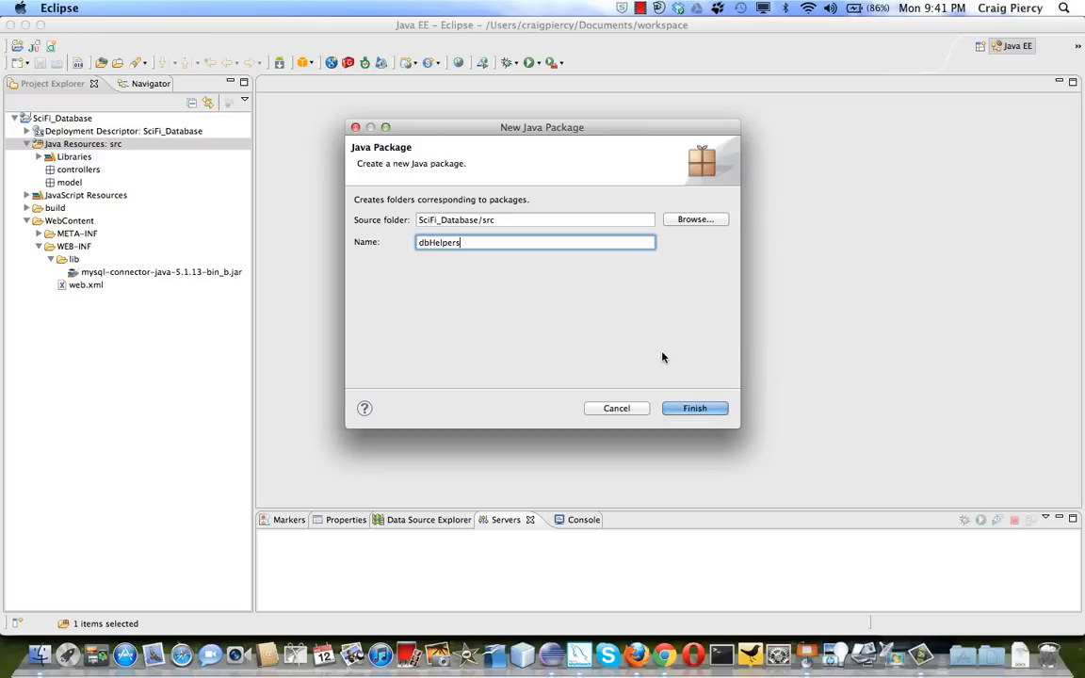